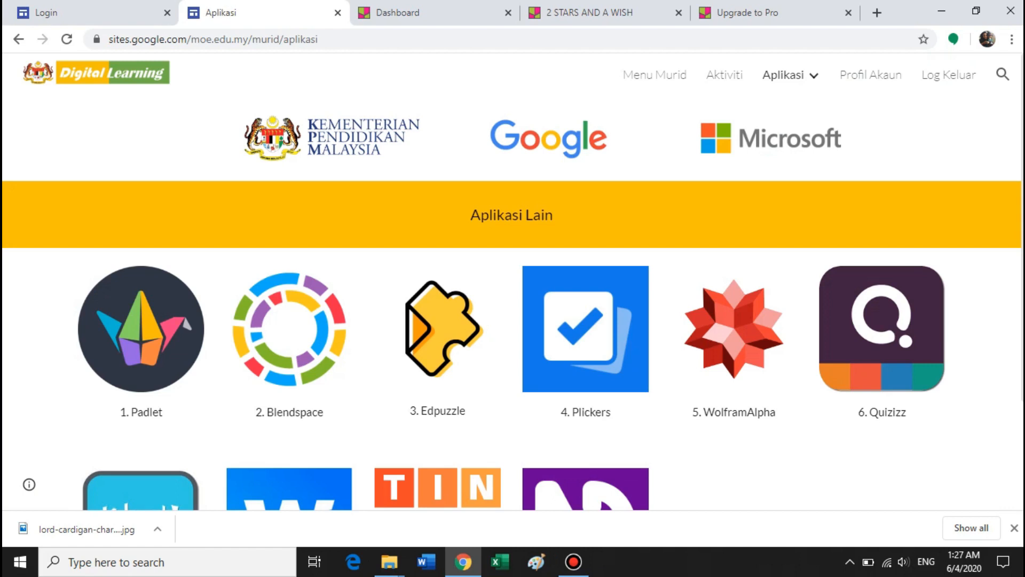
pyautogui.moveTo(585, 328)
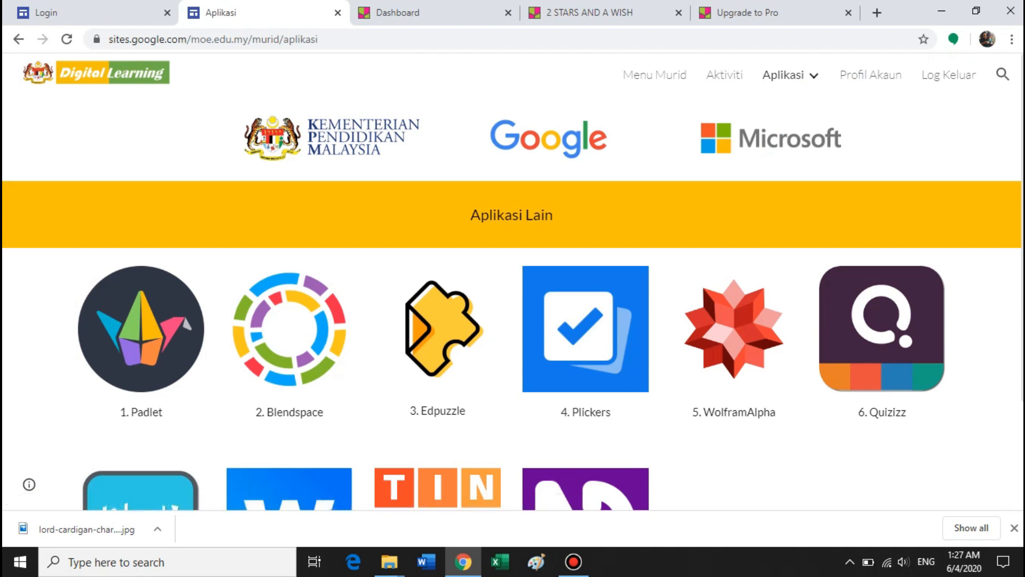
pyautogui.moveTo(141, 328)
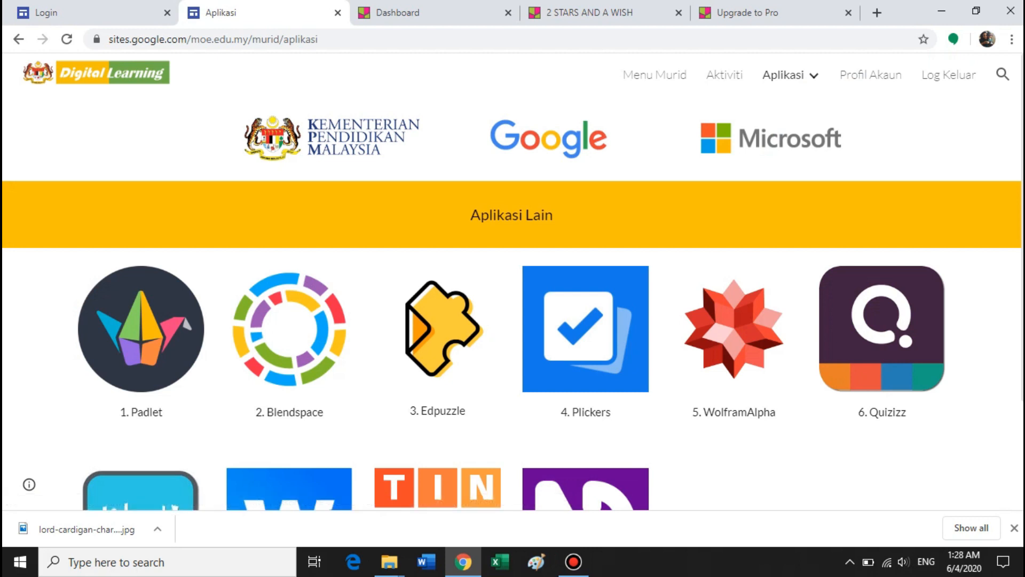
pyautogui.moveTo(141, 328)
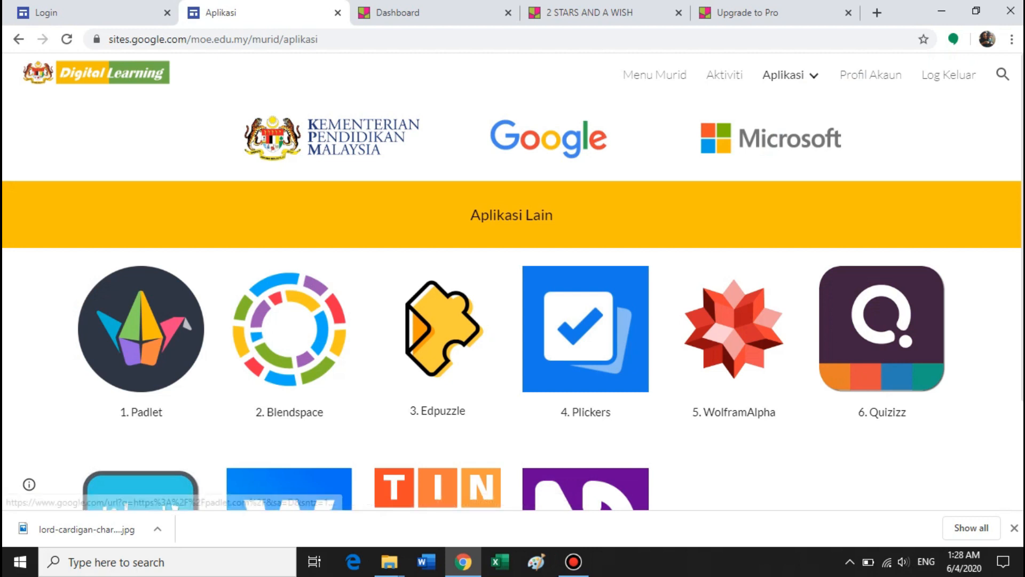
pyautogui.moveTo(141, 329)
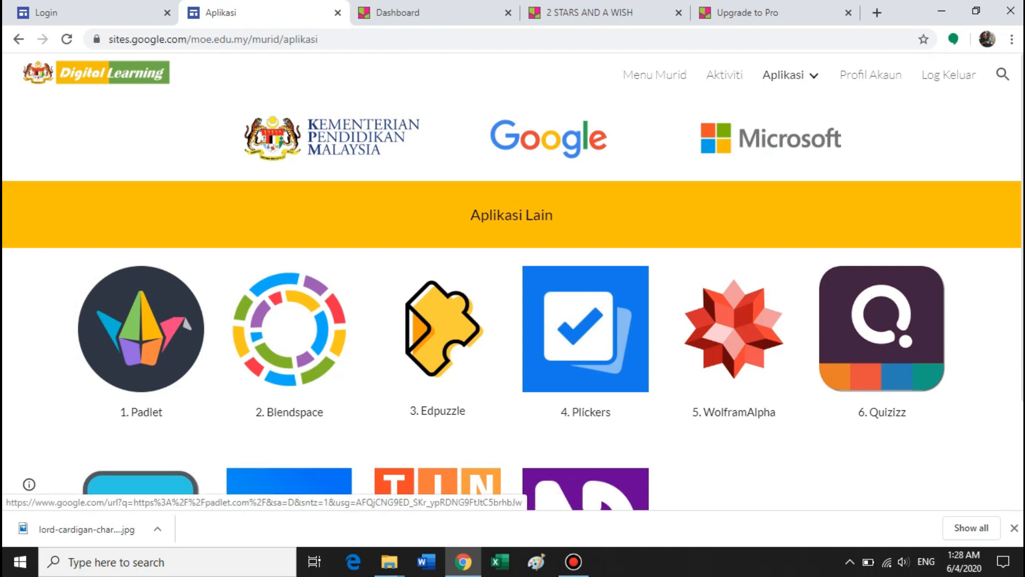
# - Open the 2 STARS AND A WISH padlet and scroll through the students' feedback posts
pyautogui.click(141, 328)
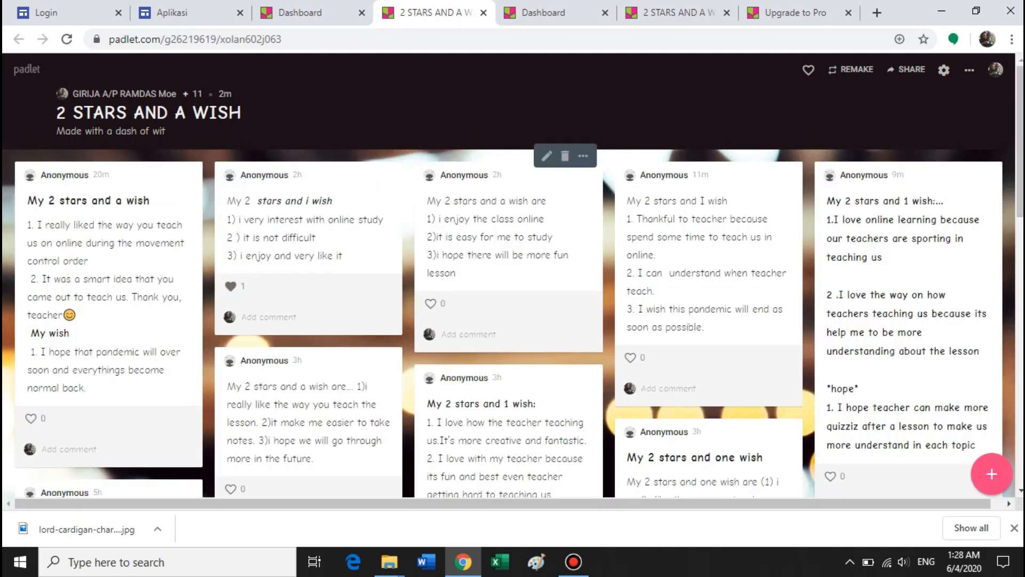
pyautogui.scroll(-3)
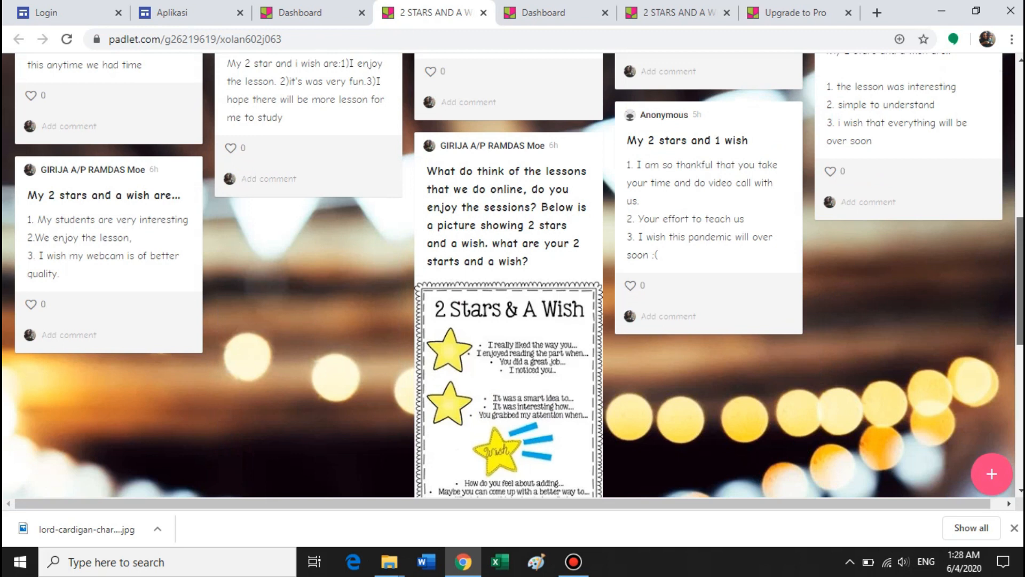
pyautogui.scroll(-3)
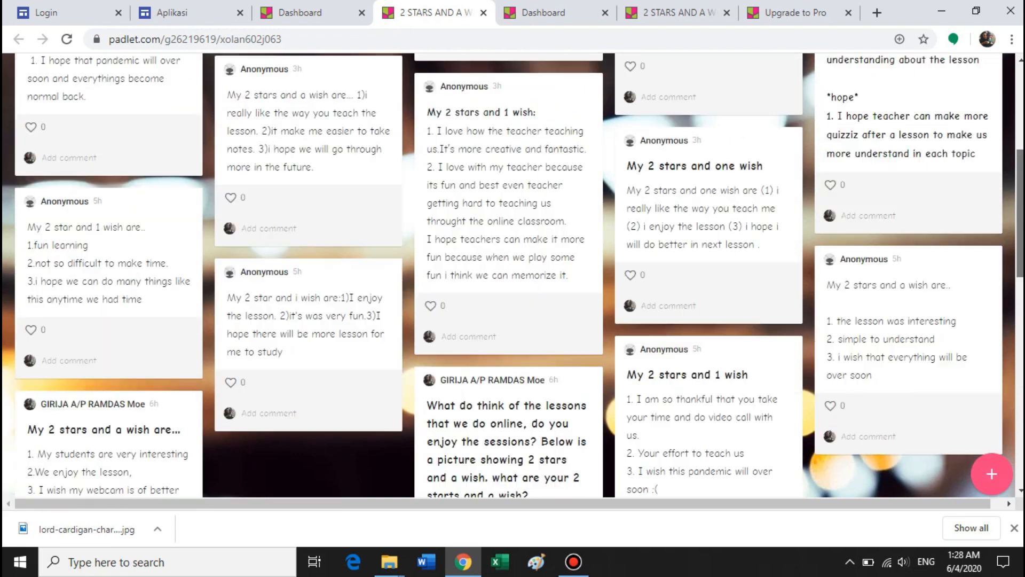
pyautogui.scroll(3)
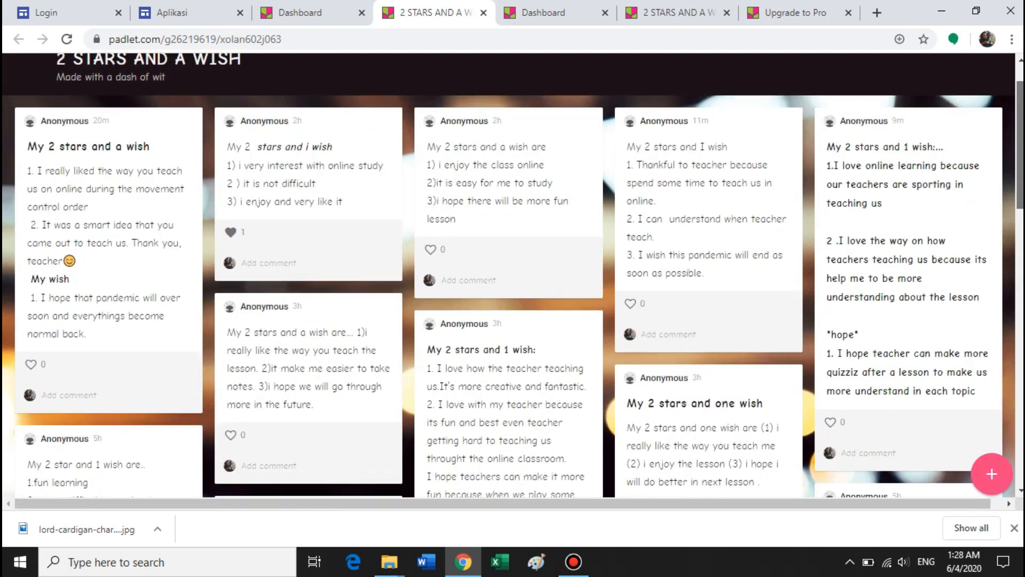
pyautogui.scroll(-3)
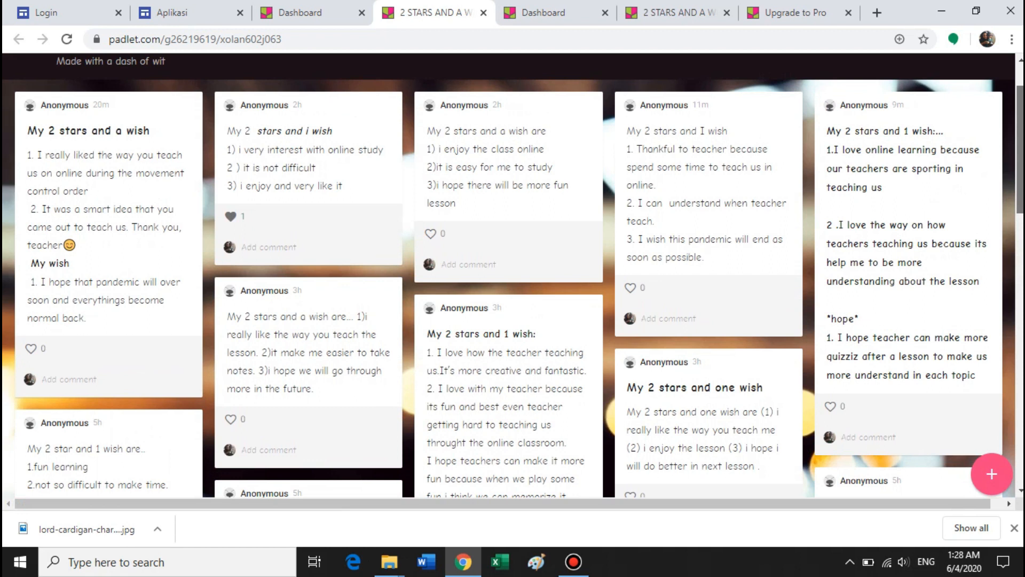
pyautogui.scroll(-3)
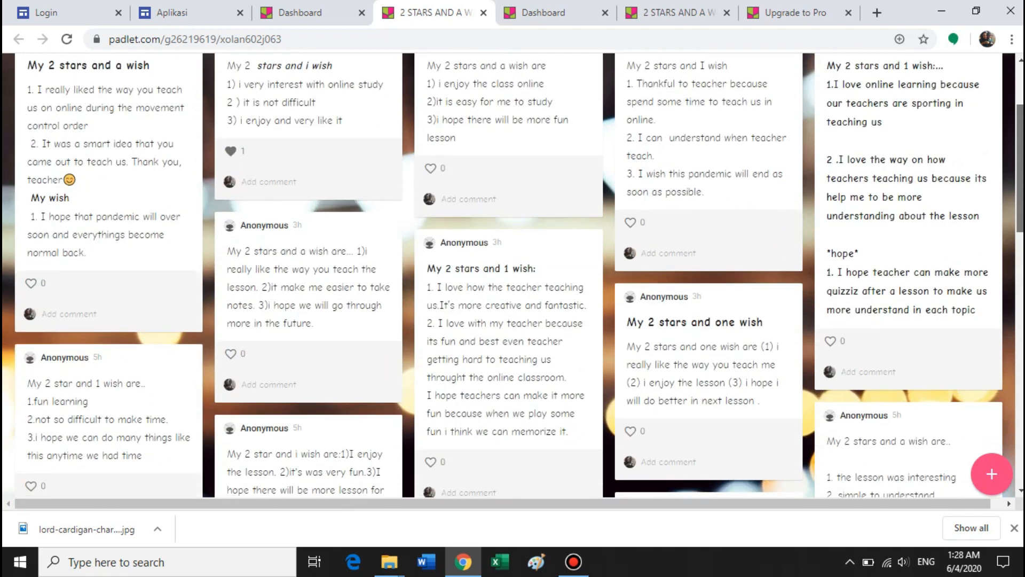
pyautogui.scroll(-3)
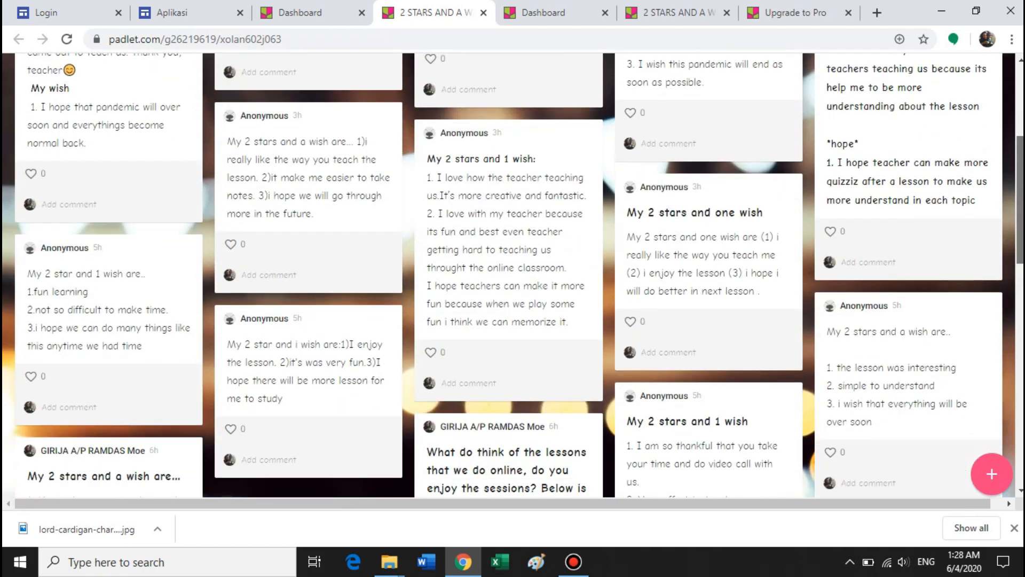
pyautogui.scroll(-3)
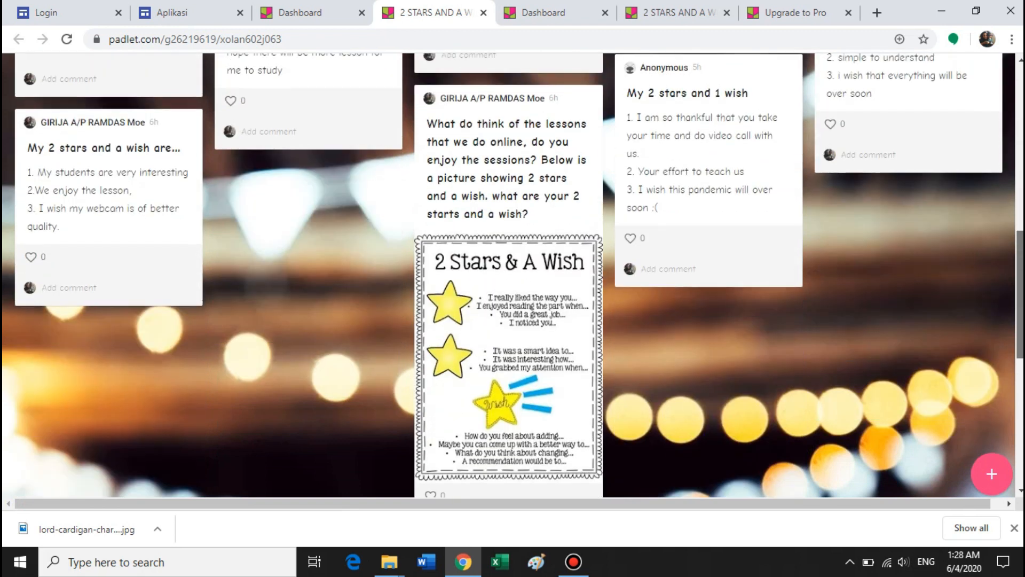
pyautogui.scroll(-3)
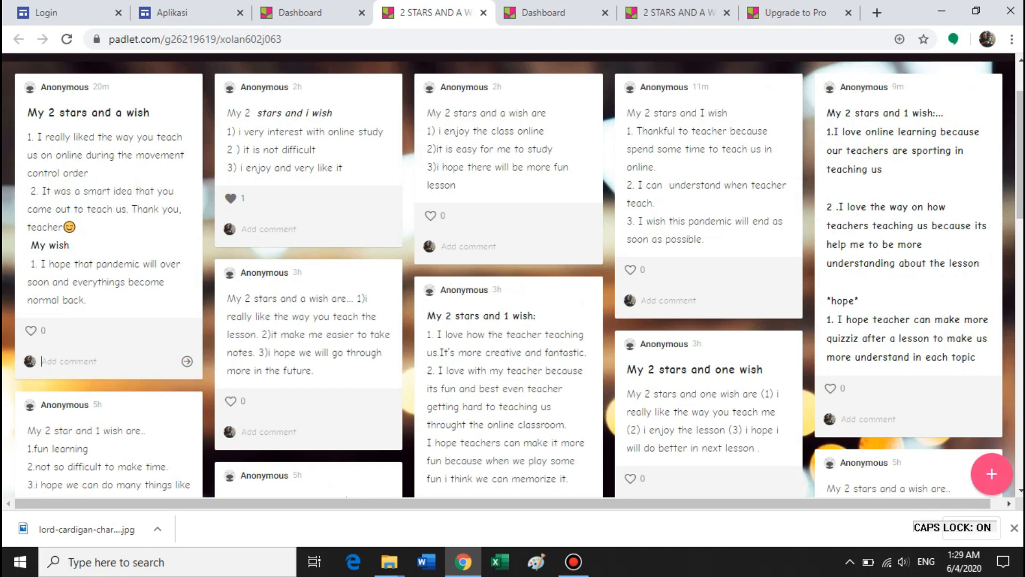
# - Post a thank-you comment on the first post hoping the pandemic will soon cease
pyautogui.write('Thank you for')
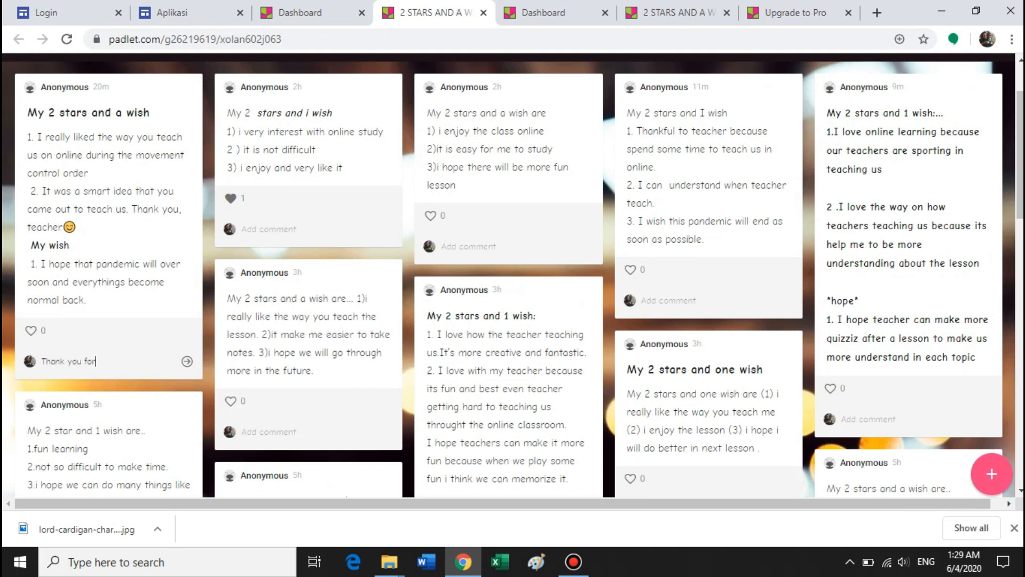
pyautogui.write('the')
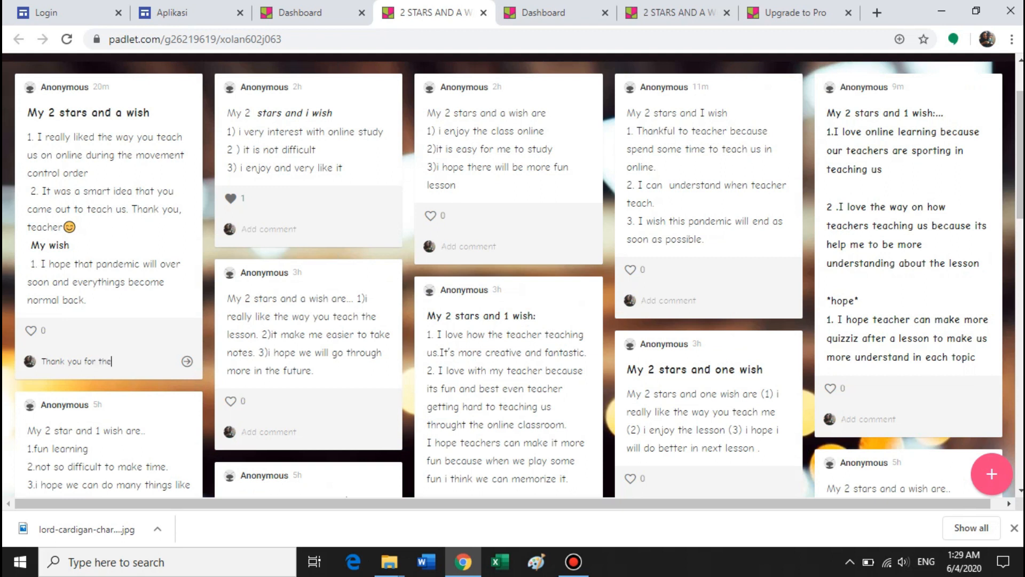
pyautogui.write('wor')
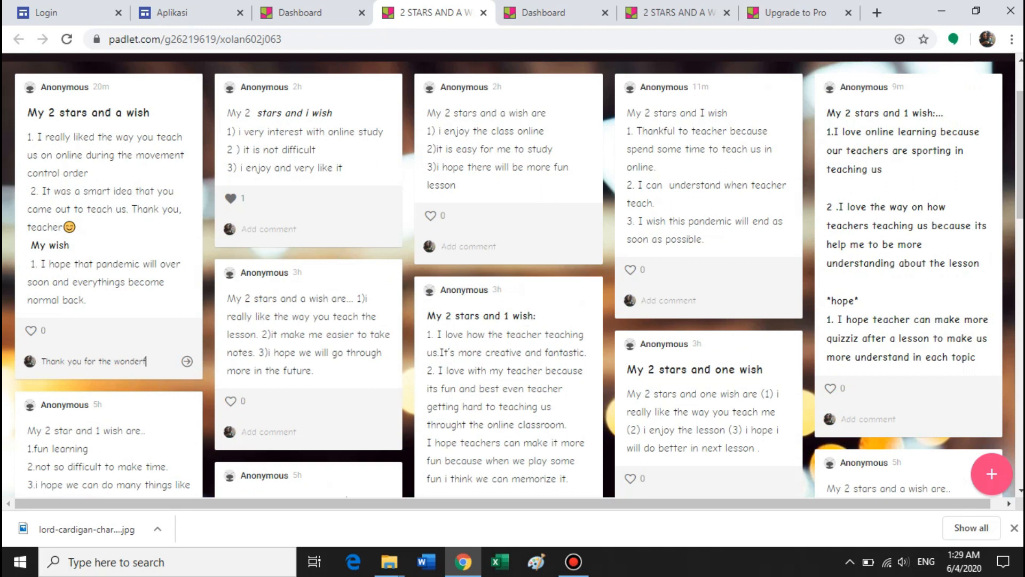
pyautogui.write('ul feedb')
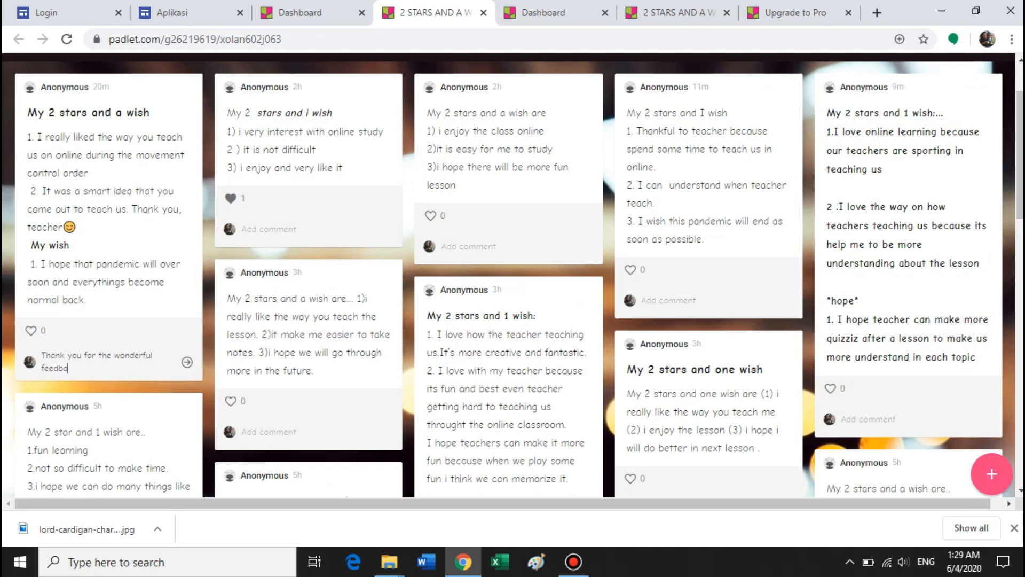
pyautogui.write('ack. i t')
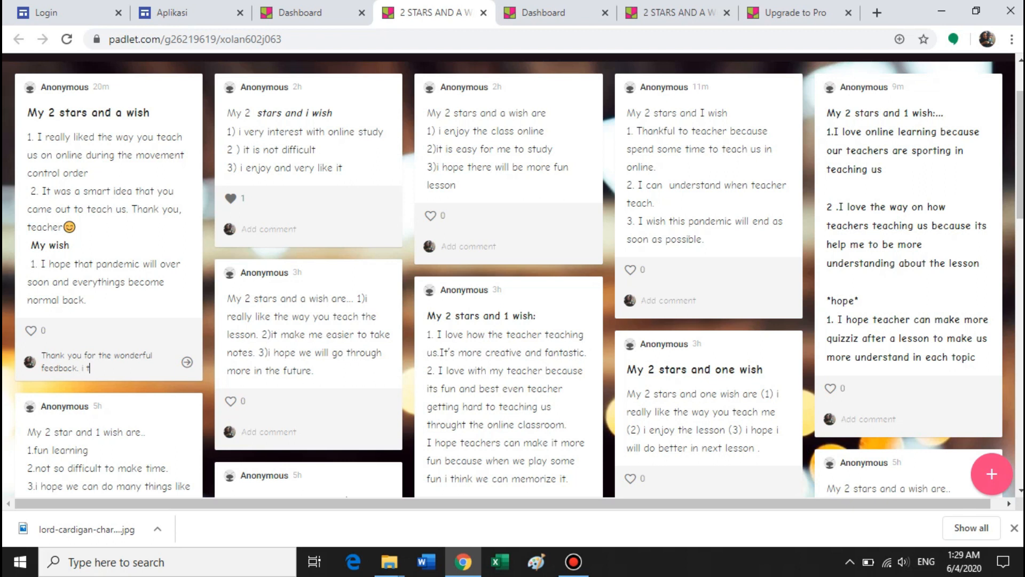
pyautogui.write('oo hope the')
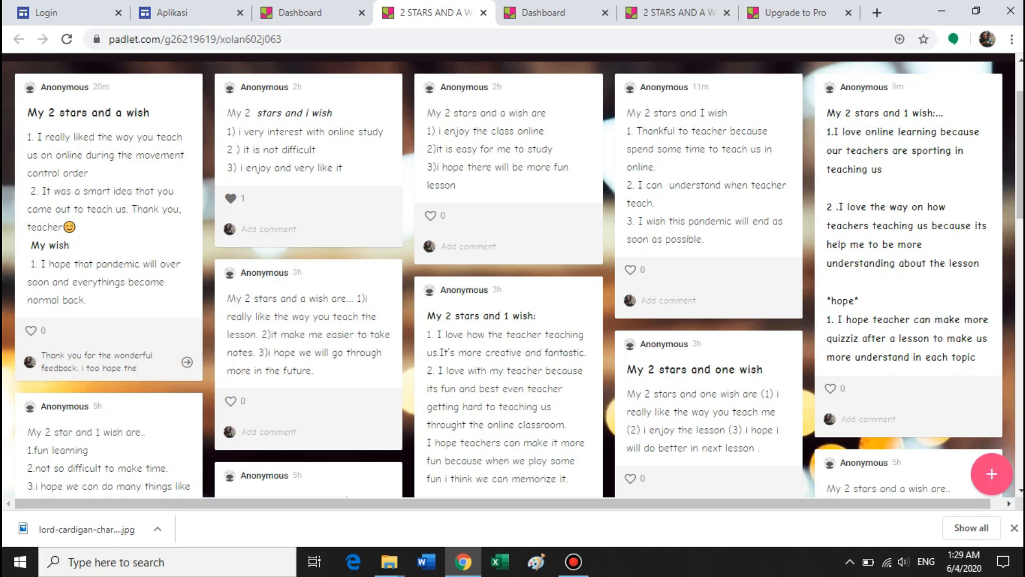
pyautogui.write('pandemic')
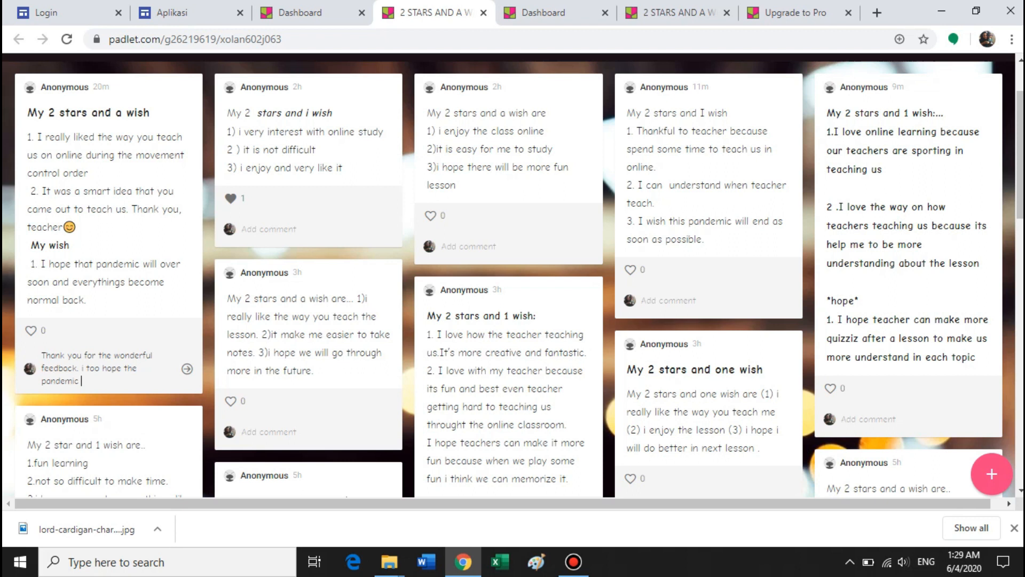
pyautogui.write('will soon')
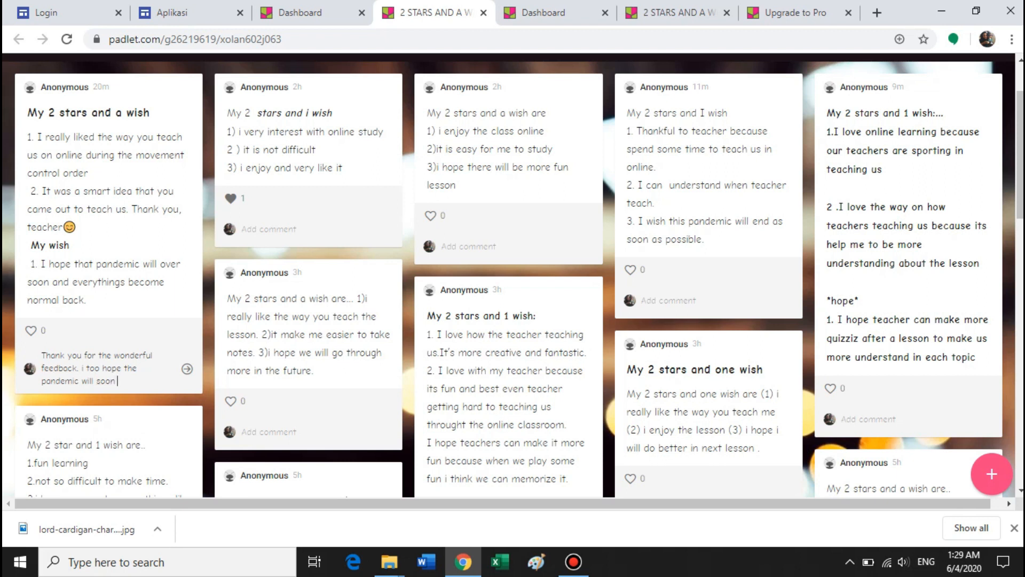
pyautogui.write('ceaqs')
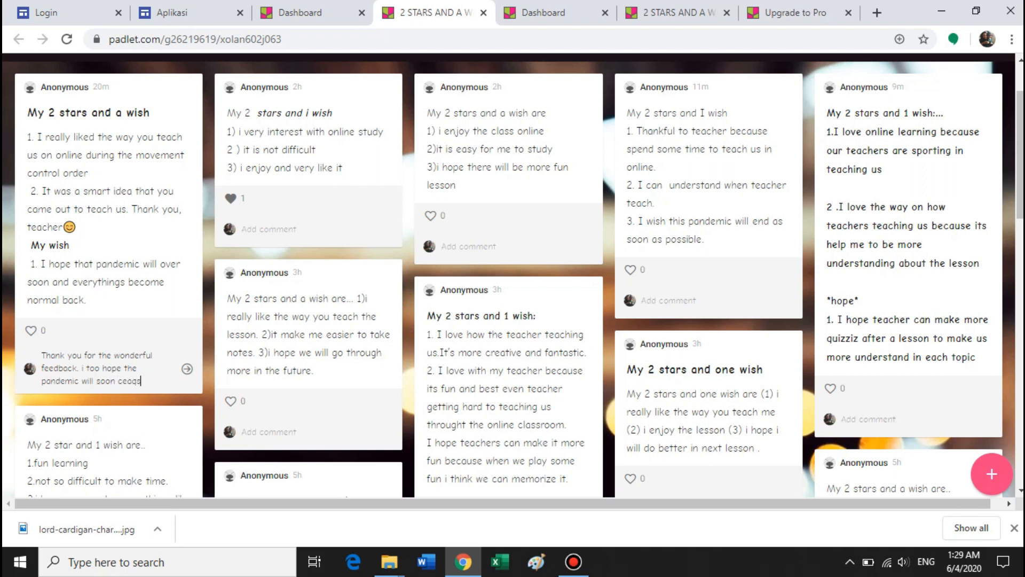
pyautogui.press('Backspace')
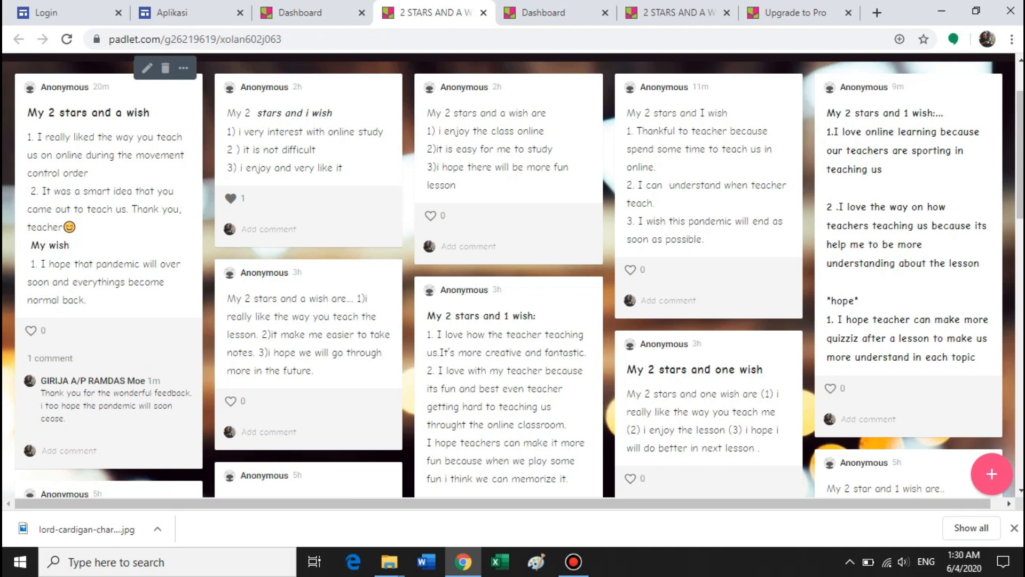
# - Like the first student's post with the heart
pyautogui.click(30, 330)
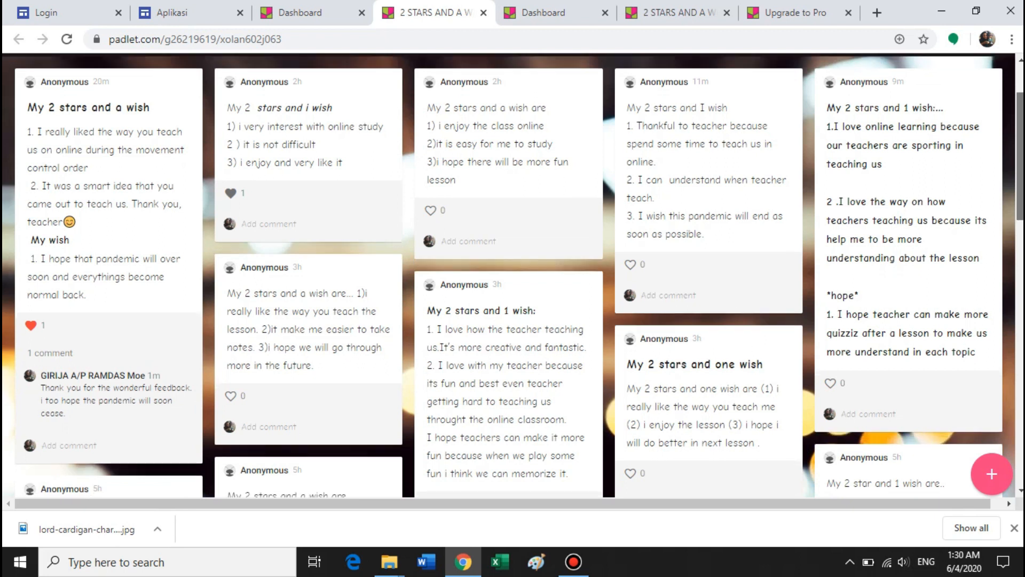
pyautogui.scroll(-3)
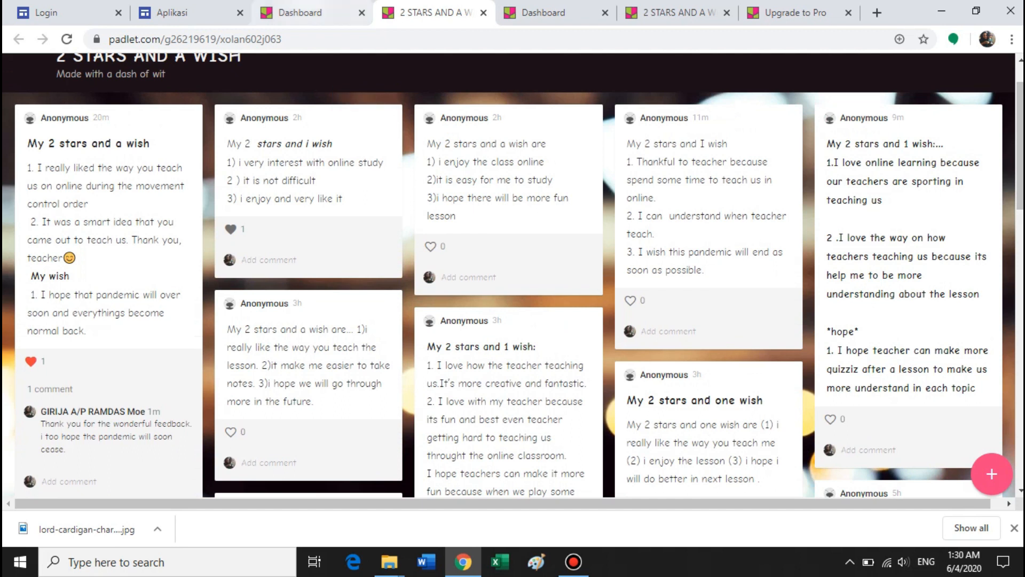
pyautogui.click(308, 13)
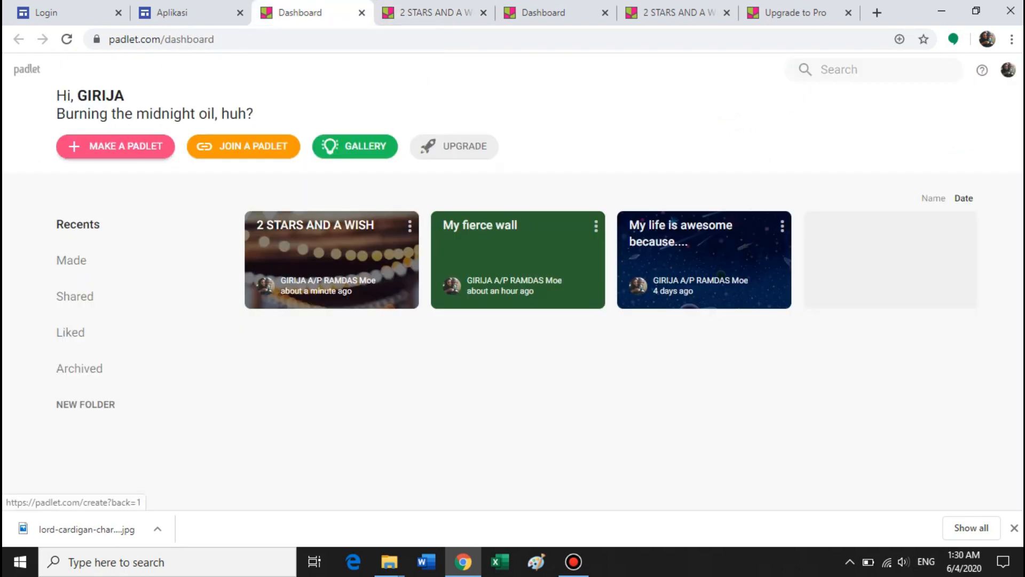
pyautogui.click(115, 147)
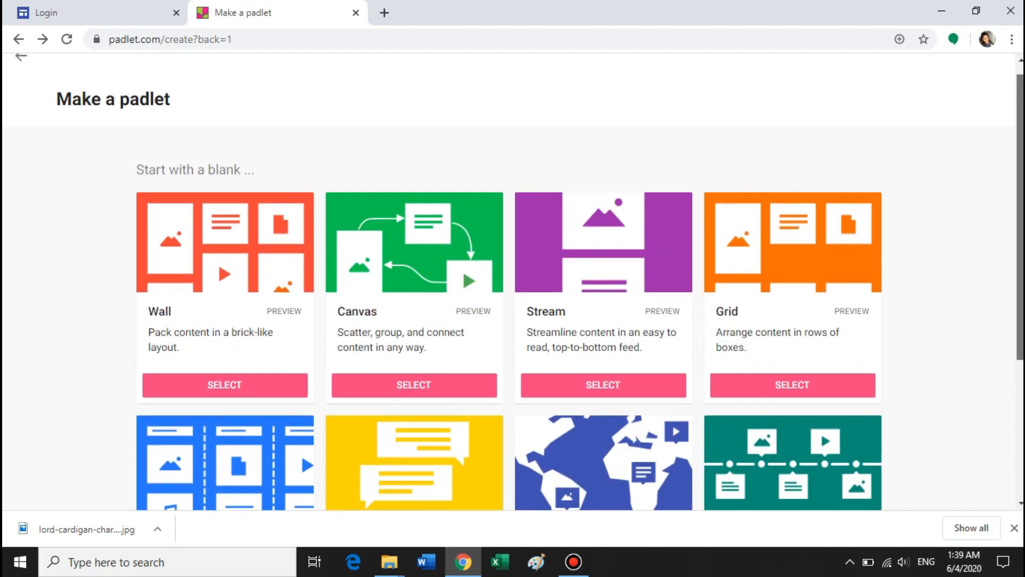
pyautogui.scroll(-3)
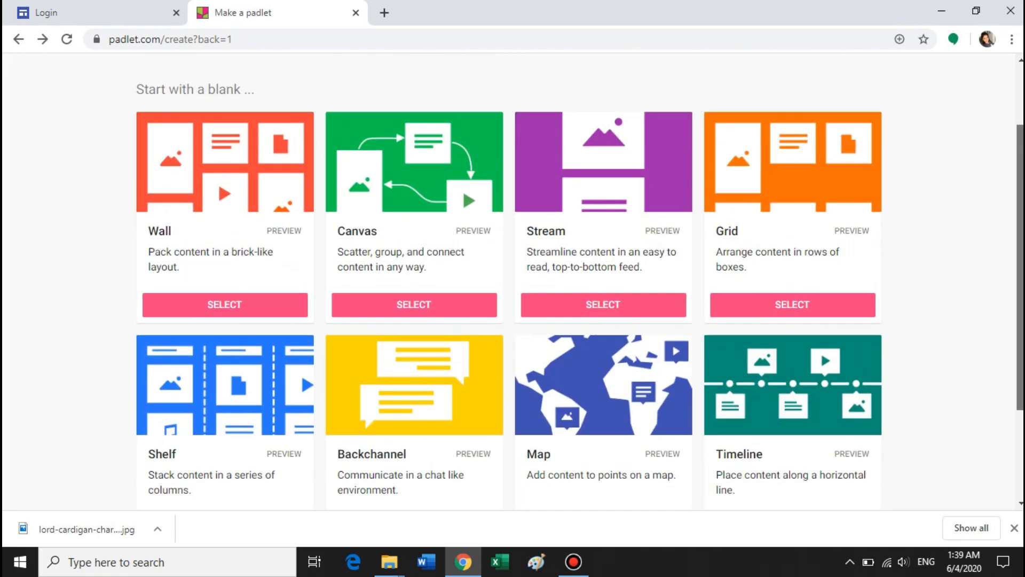
pyautogui.scroll(-3)
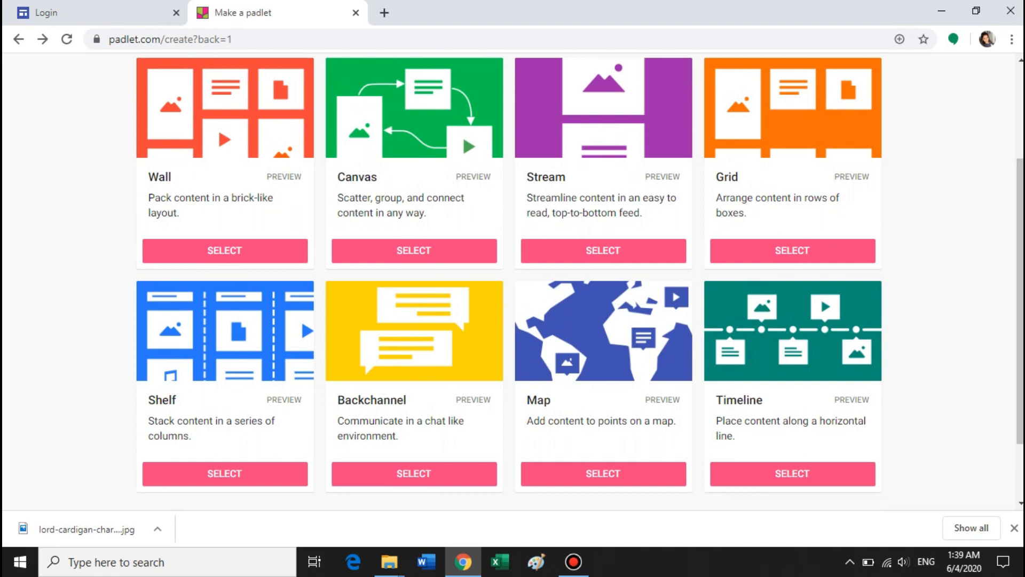
pyautogui.scroll(3)
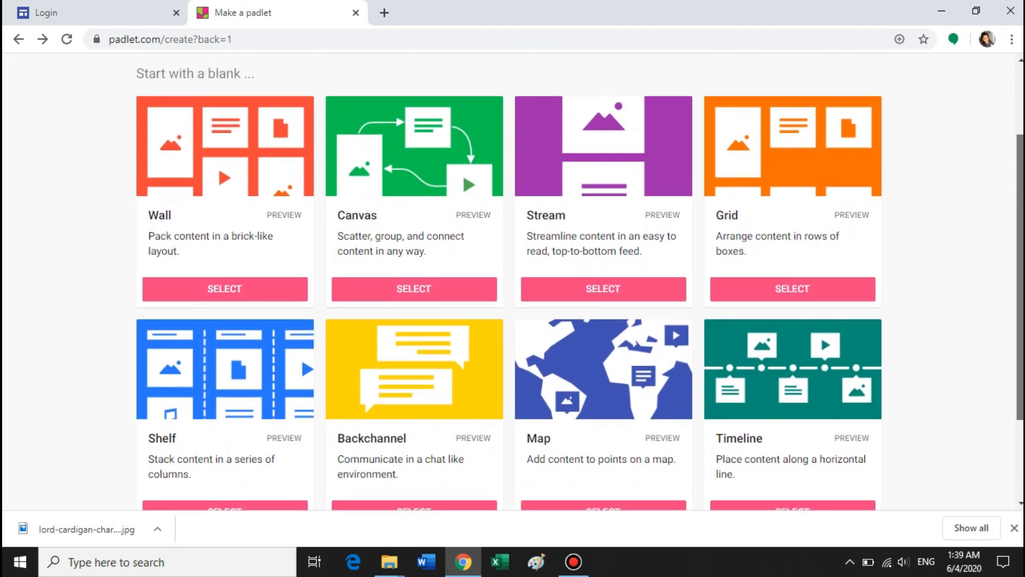
pyautogui.scroll(-3)
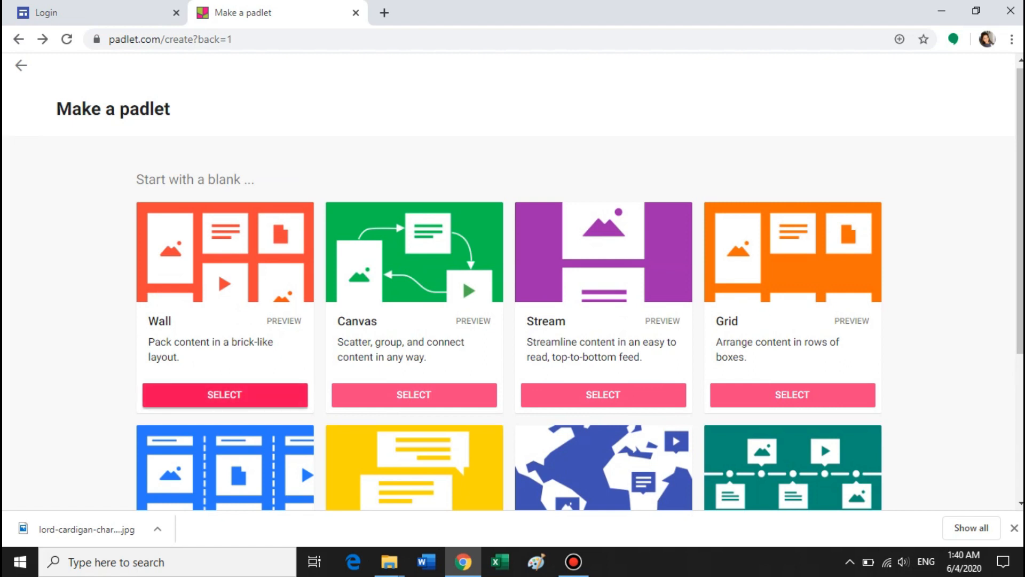
# - Create a new padlet with the Wall layout and reach its Wallpaper setting
pyautogui.click(414, 395)
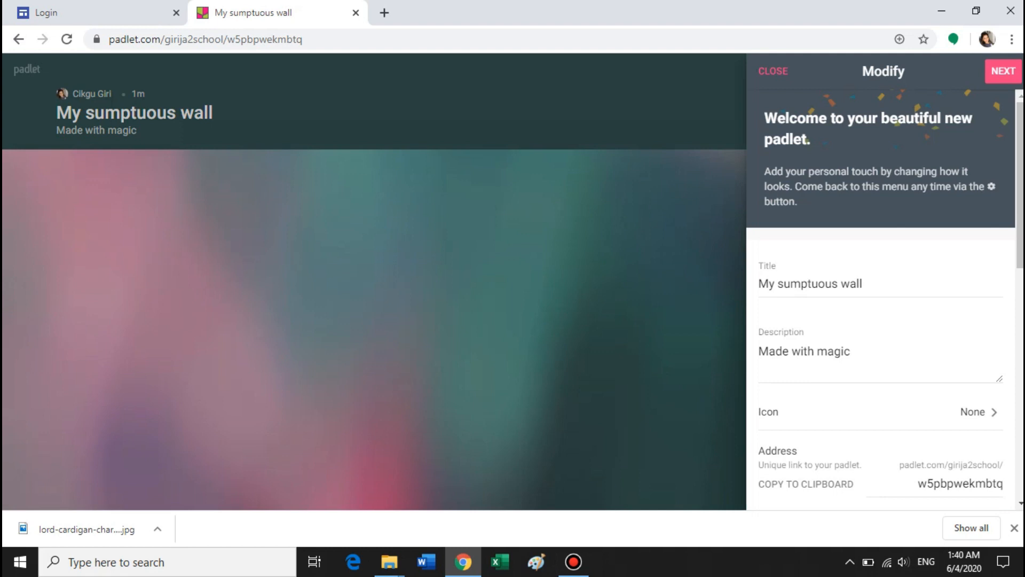
pyautogui.scroll(-3)
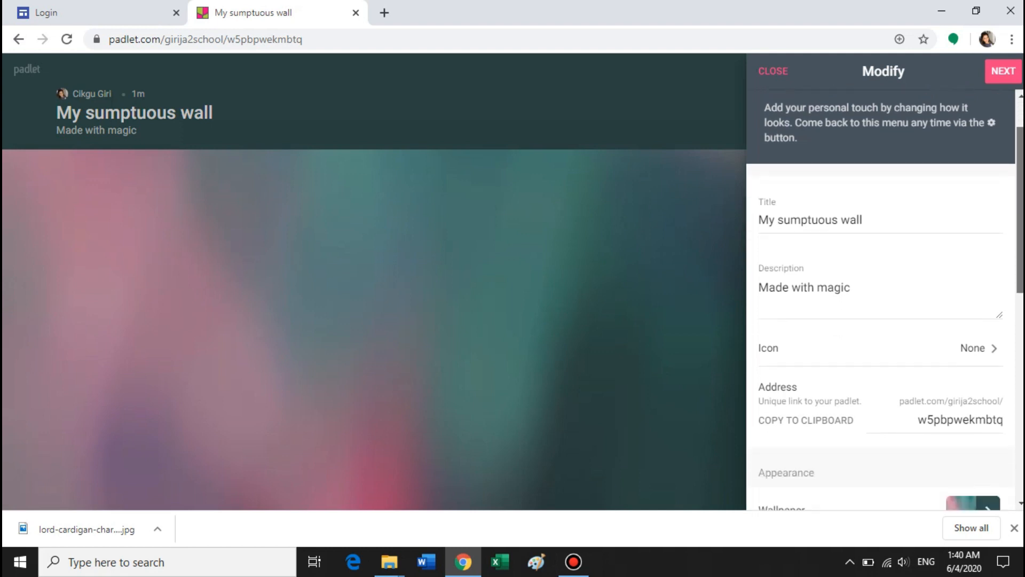
pyautogui.scroll(-3)
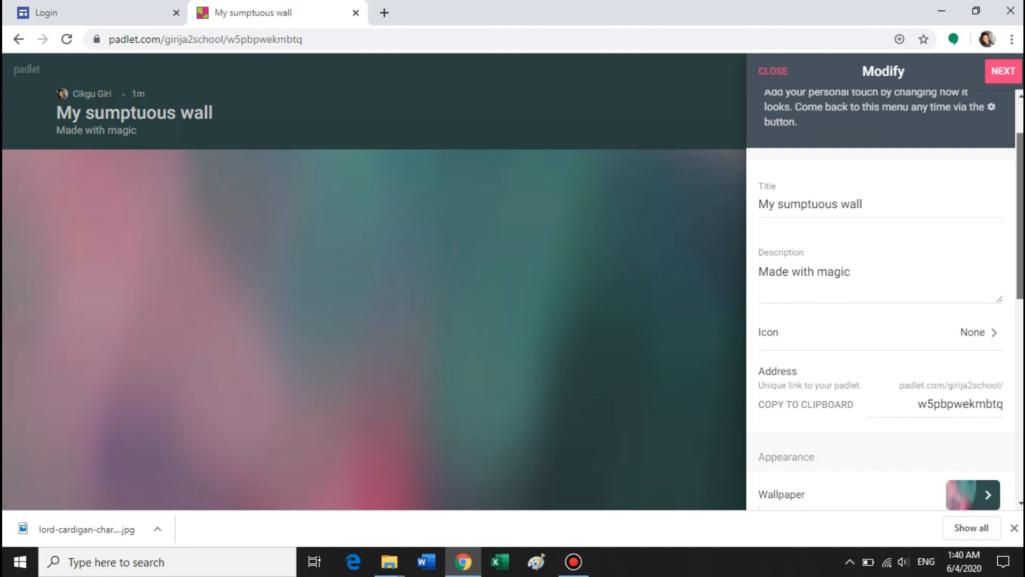
pyautogui.scroll(-3)
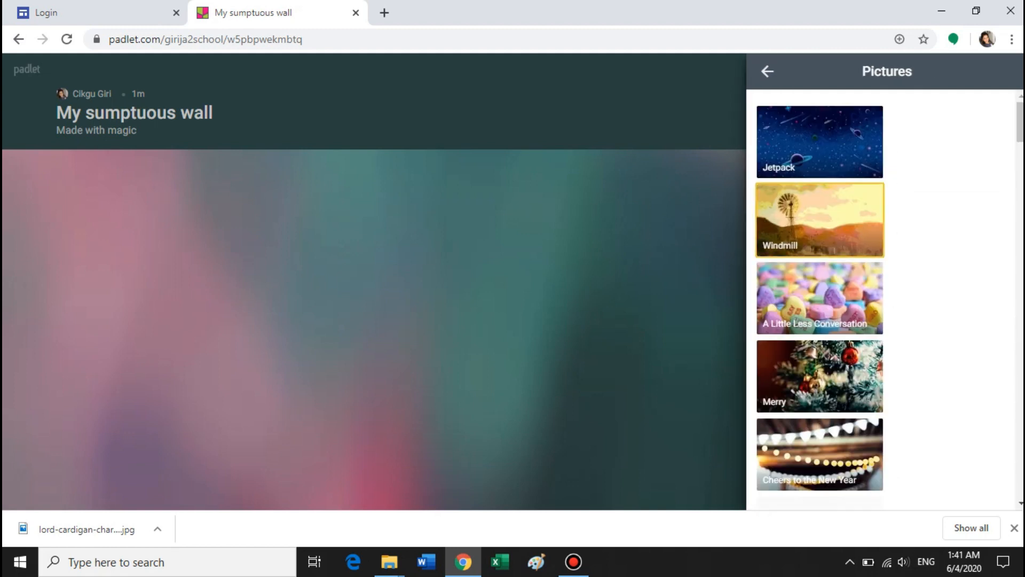
# - Apply the Windmill picture as the wall's wallpaper
pyautogui.click(819, 219)
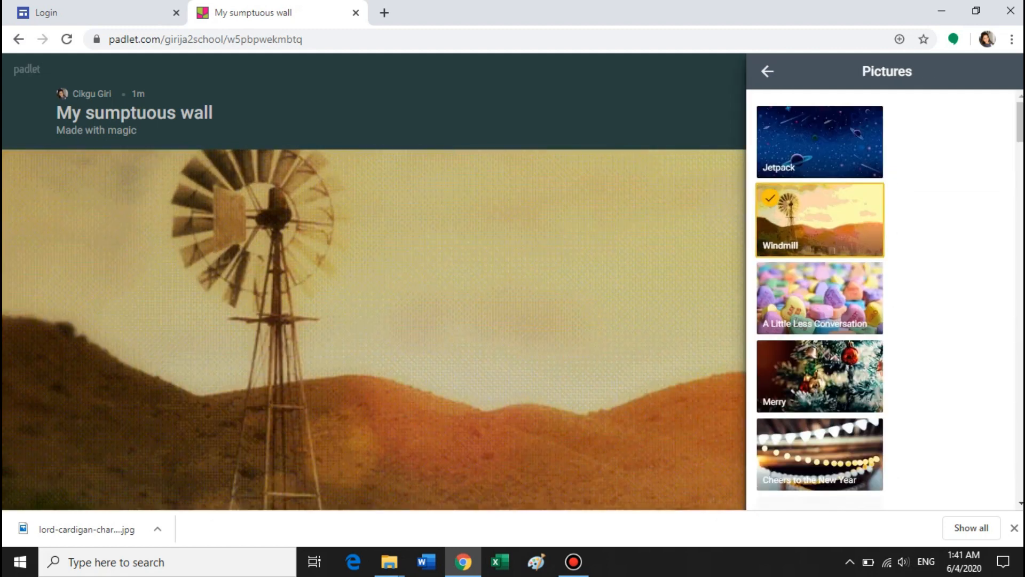
pyautogui.click(767, 71)
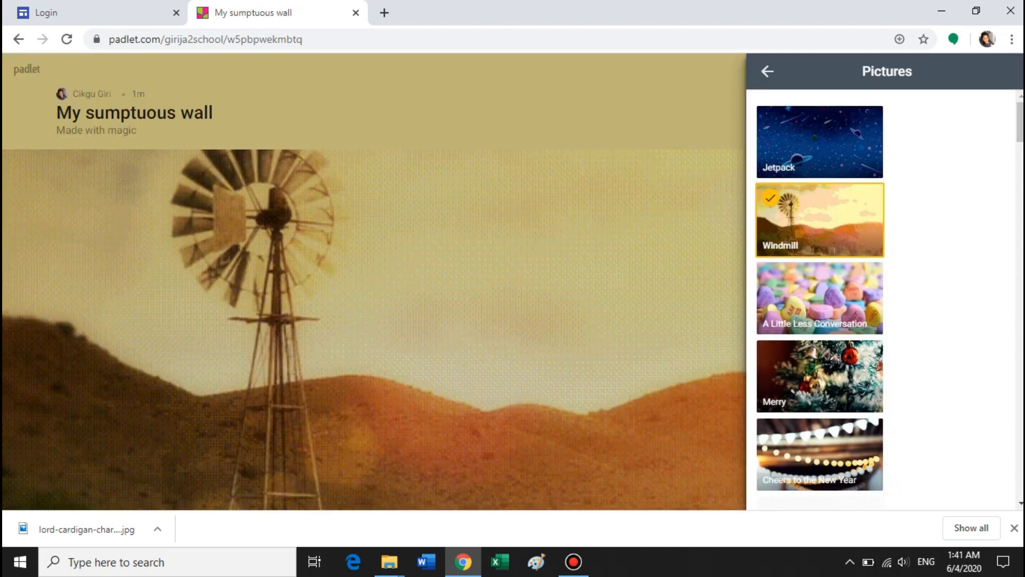
pyautogui.scroll(-3)
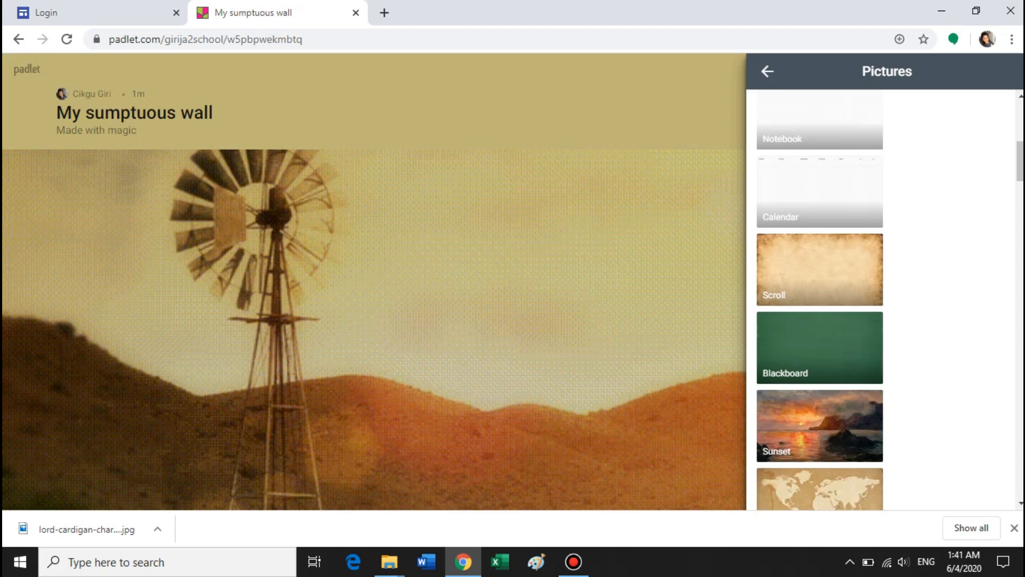
pyautogui.click(767, 72)
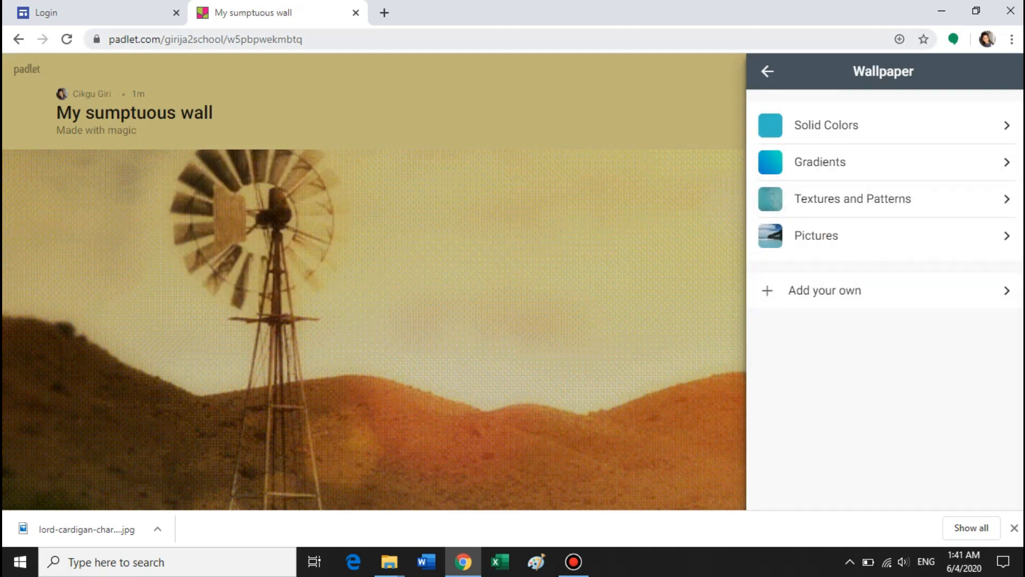
# - Enable viewer comments on posts and set Reactions to Star
pyautogui.click(767, 71)
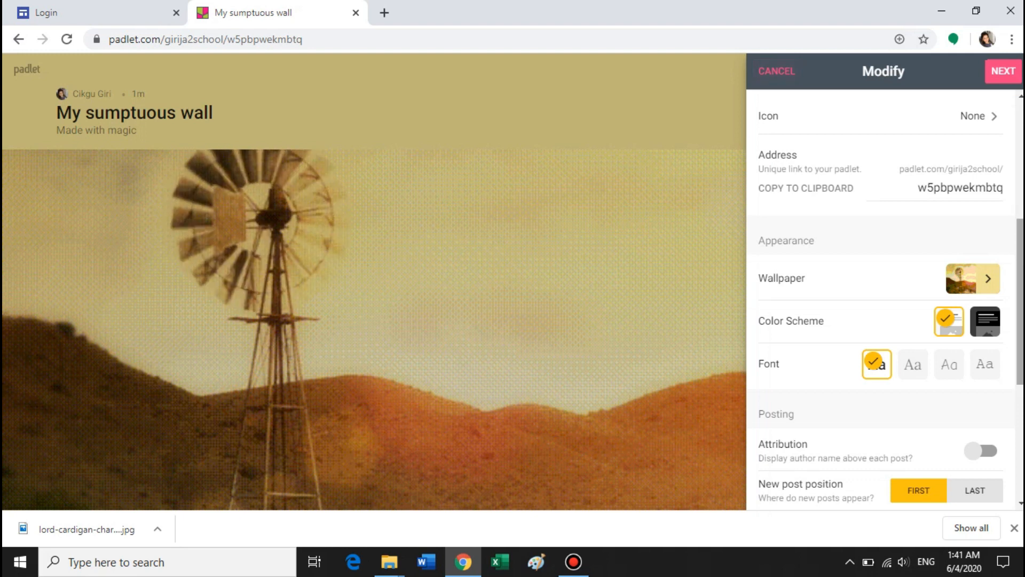
pyautogui.scroll(-3)
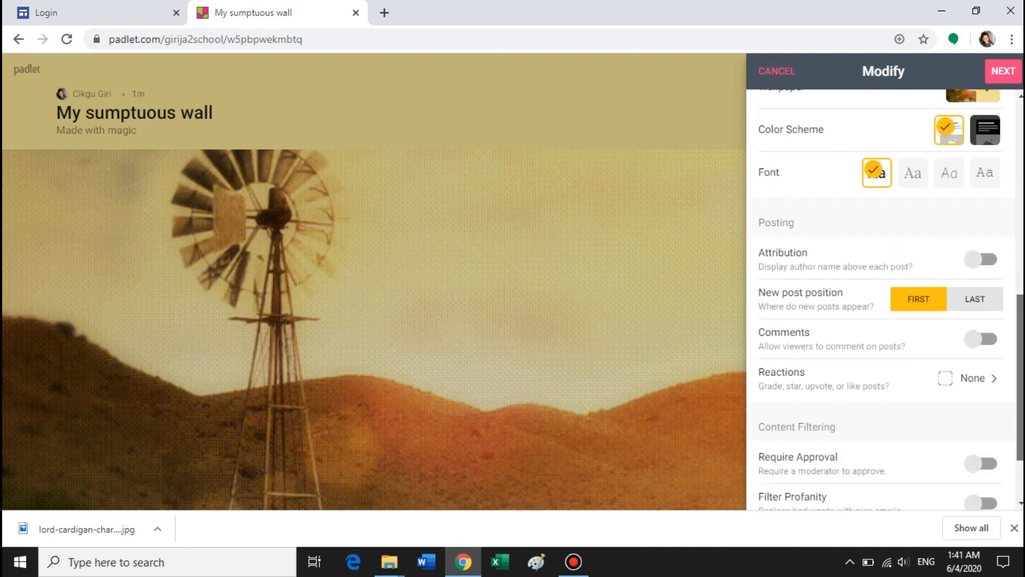
pyautogui.scroll(-3)
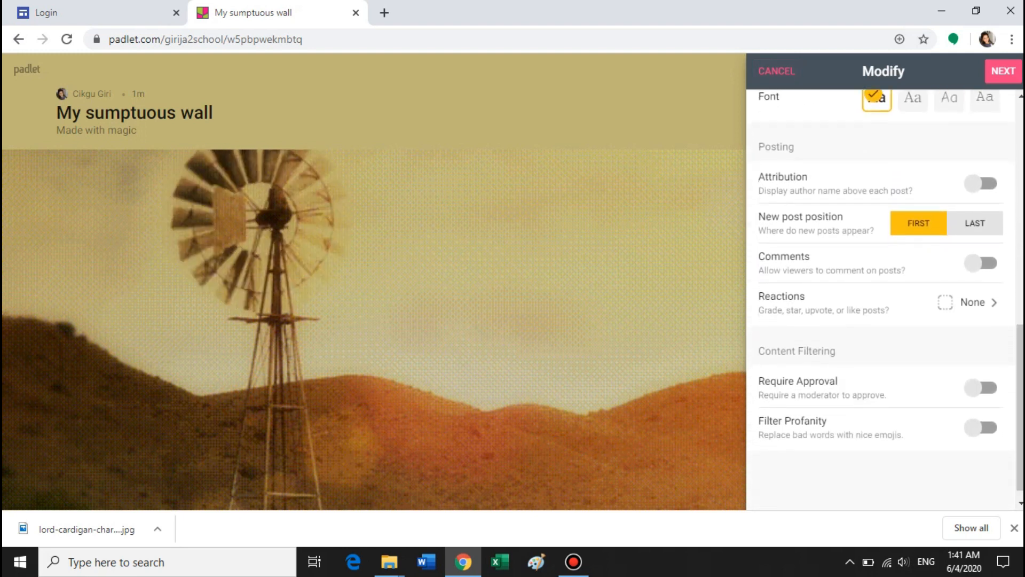
pyautogui.click(980, 263)
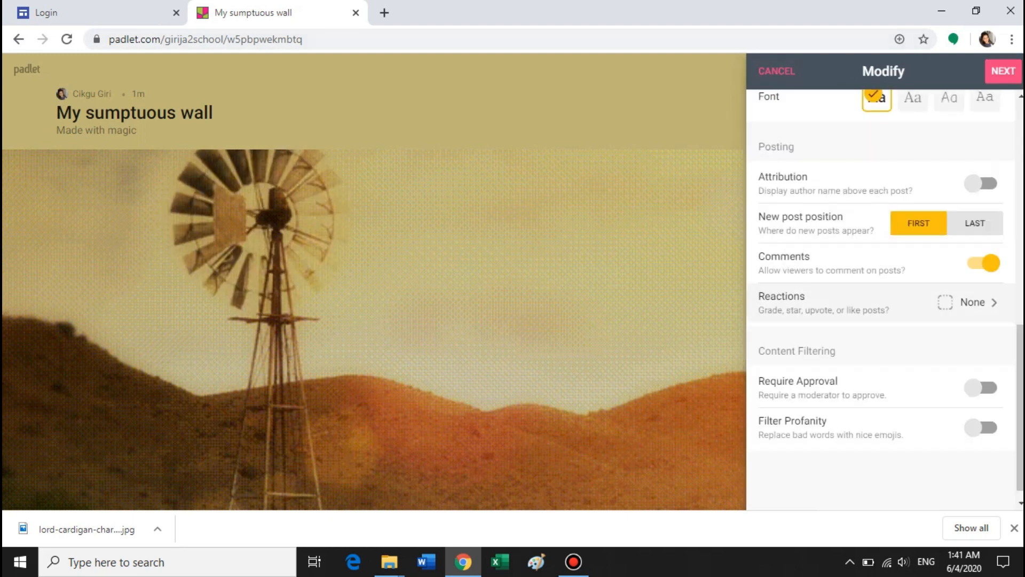
pyautogui.click(969, 303)
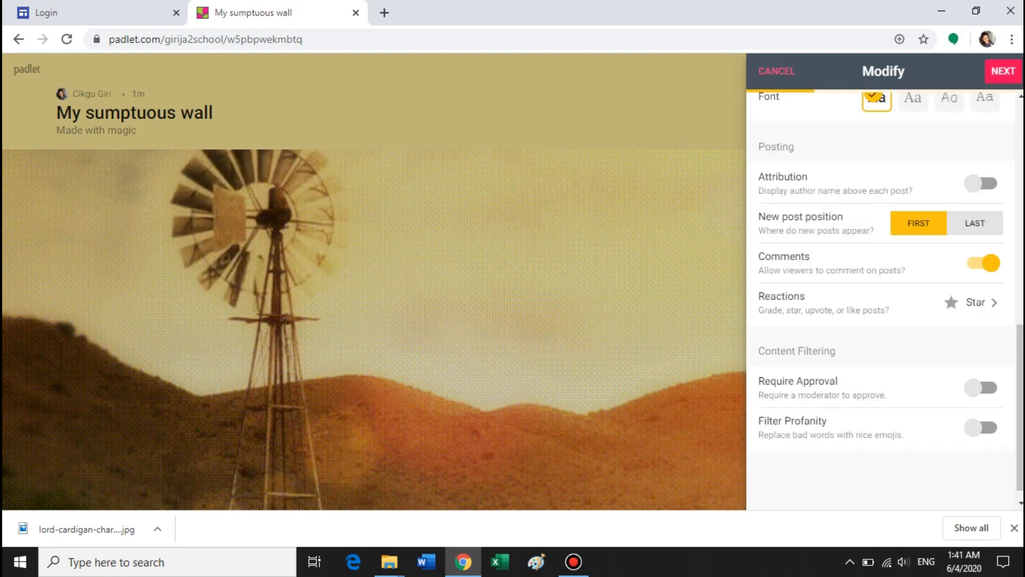
# - Finish the wall settings with NEXT and start a blank new post
pyautogui.click(1003, 71)
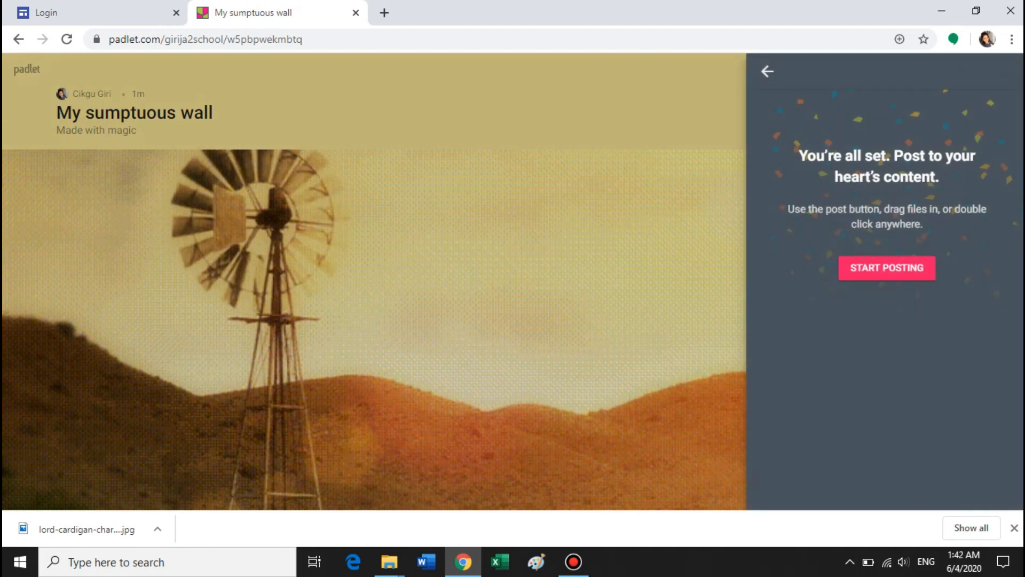
pyautogui.click(767, 72)
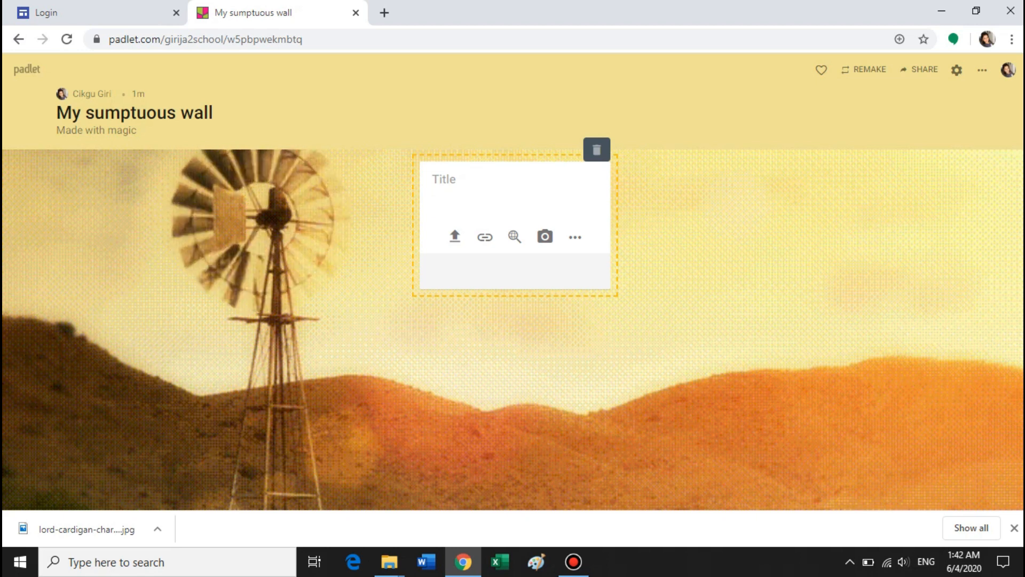
# - Write the post 'What do u think about the poetry that you read today?'
pyautogui.write('E')
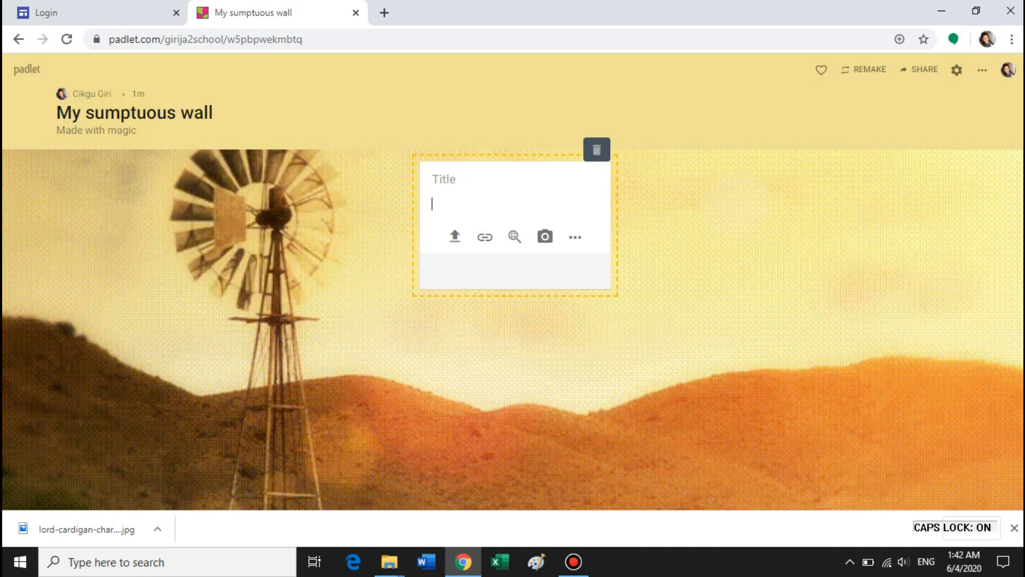
pyautogui.write('What do')
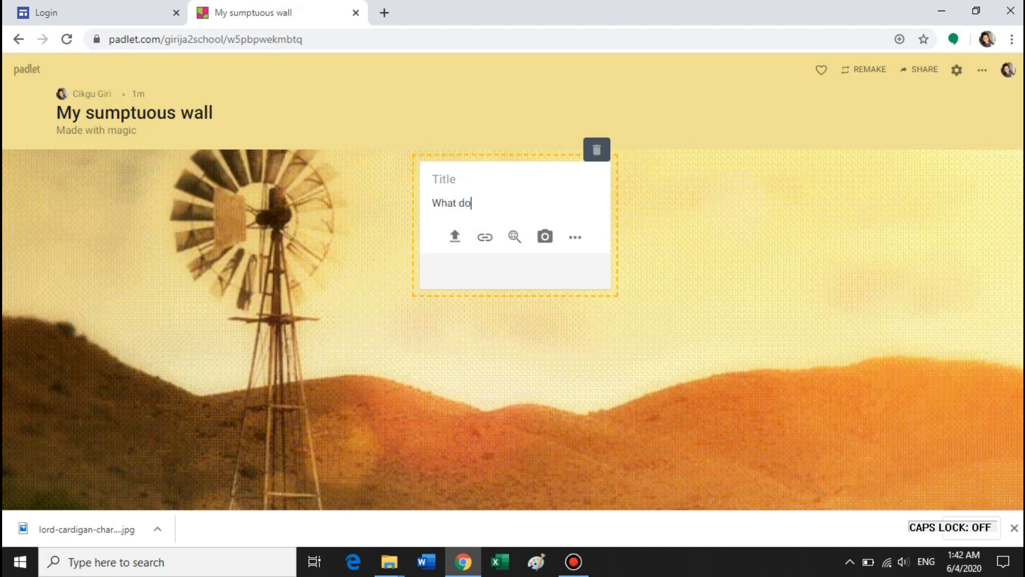
pyautogui.write('u think')
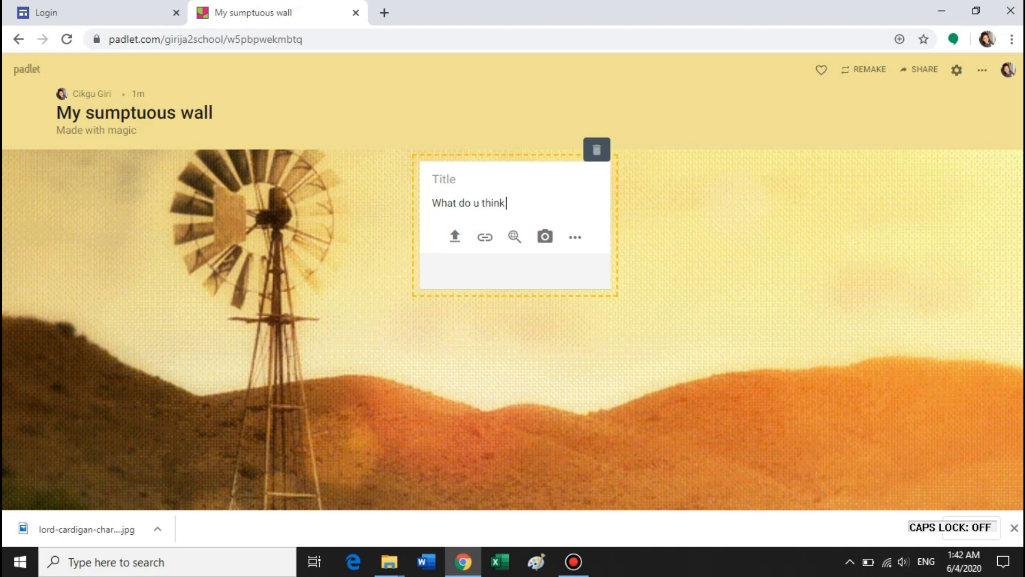
pyautogui.write('about the poetry that you')
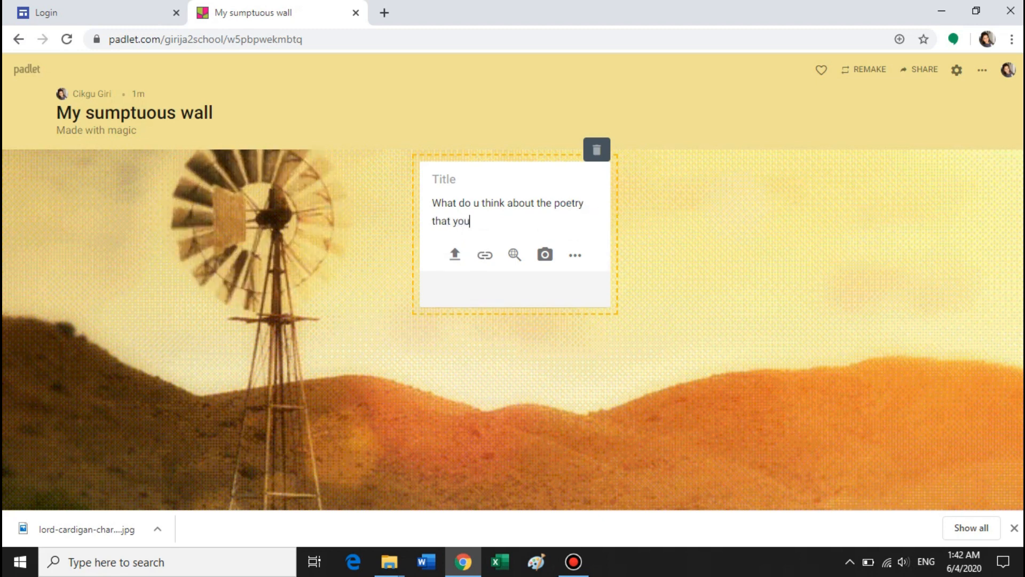
pyautogui.write('rea')
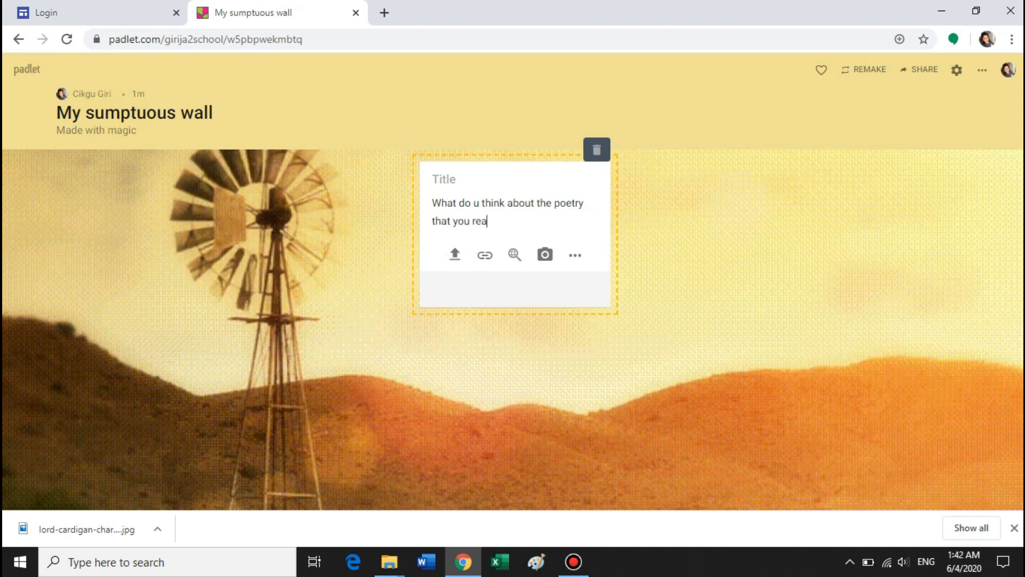
pyautogui.write('d today?')
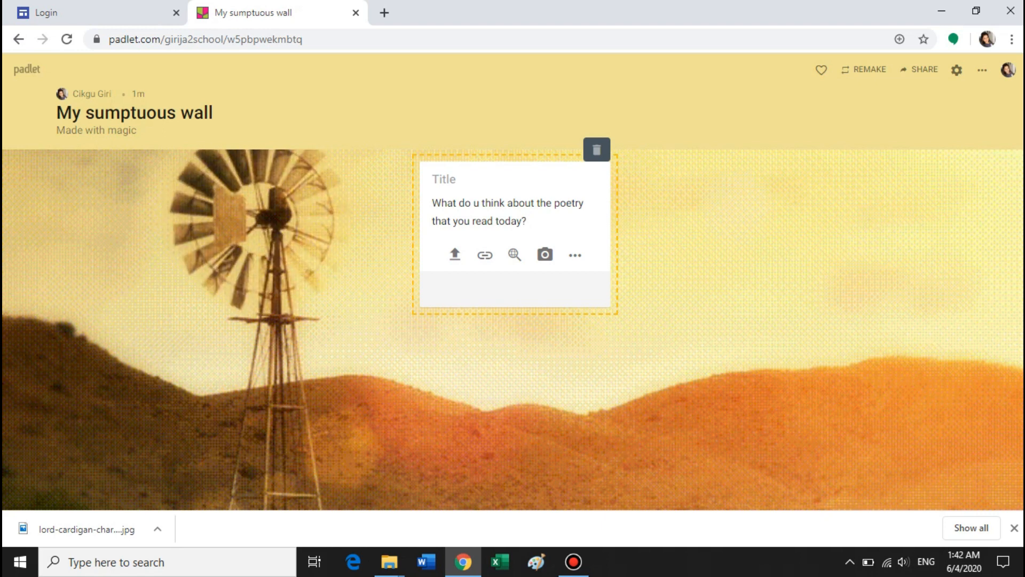
pyautogui.click(455, 255)
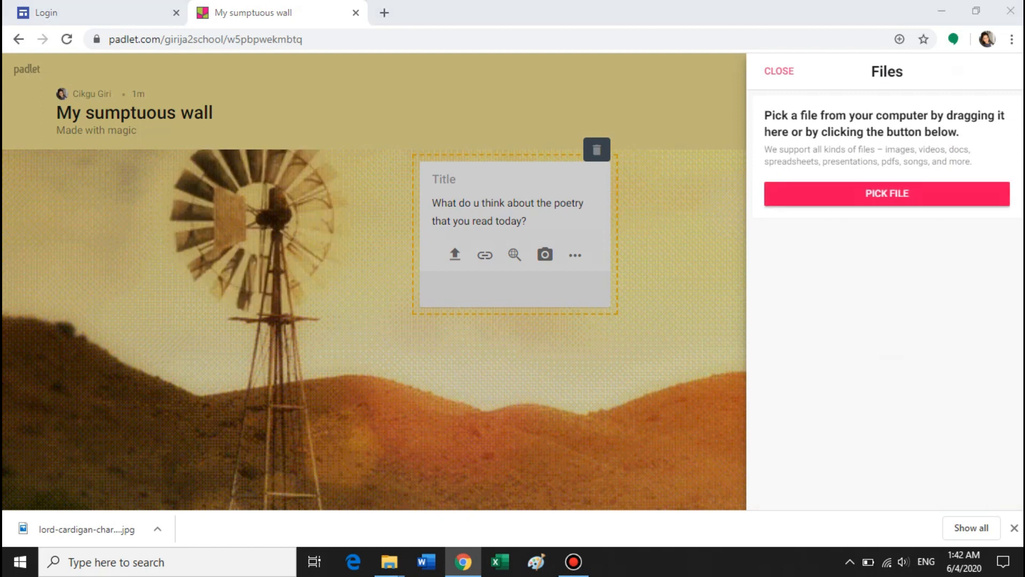
# - Attach the cavalry battle image from the computer to the poetry question post
pyautogui.click(886, 194)
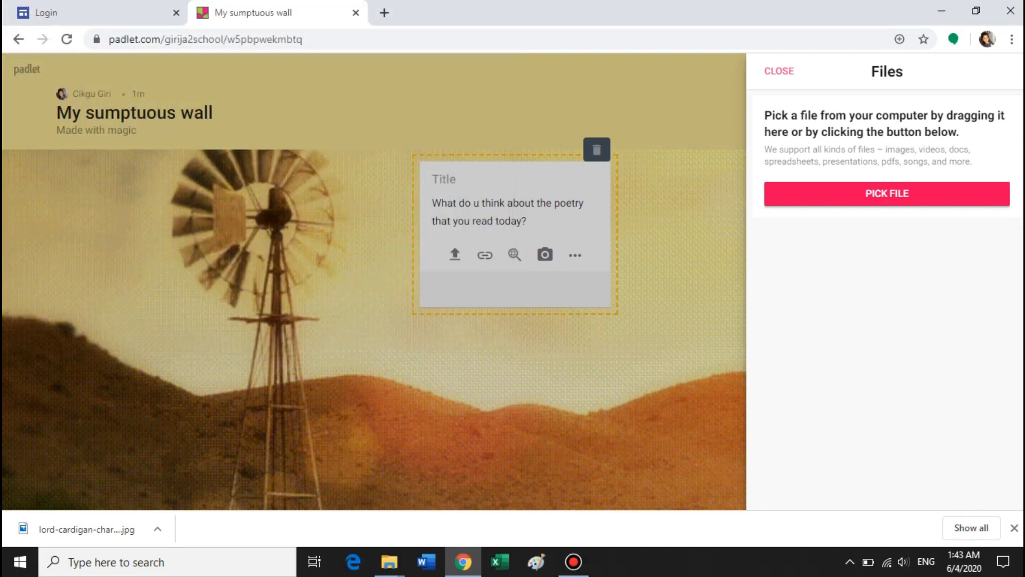
pyautogui.click(886, 193)
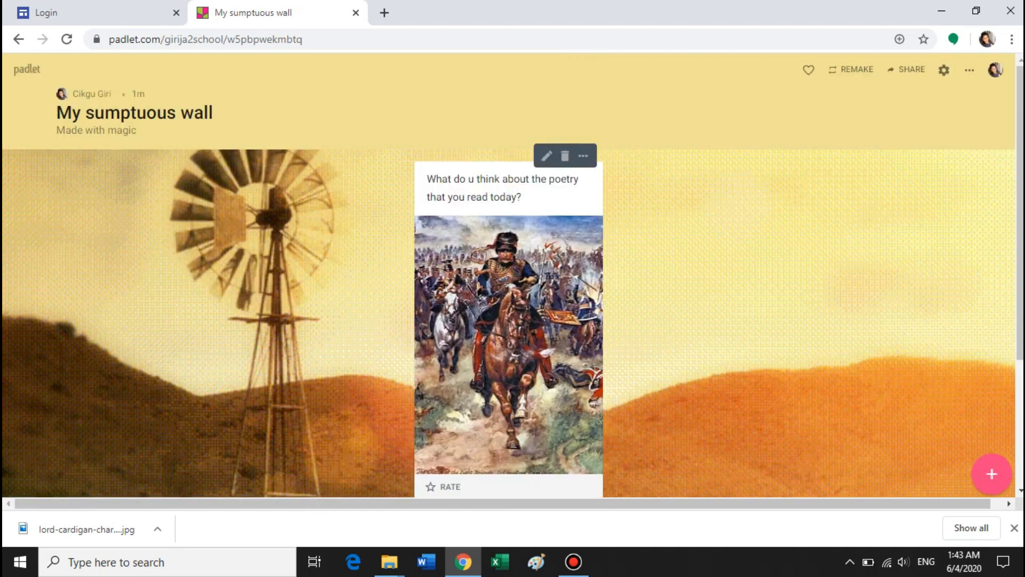
pyautogui.scroll(-3)
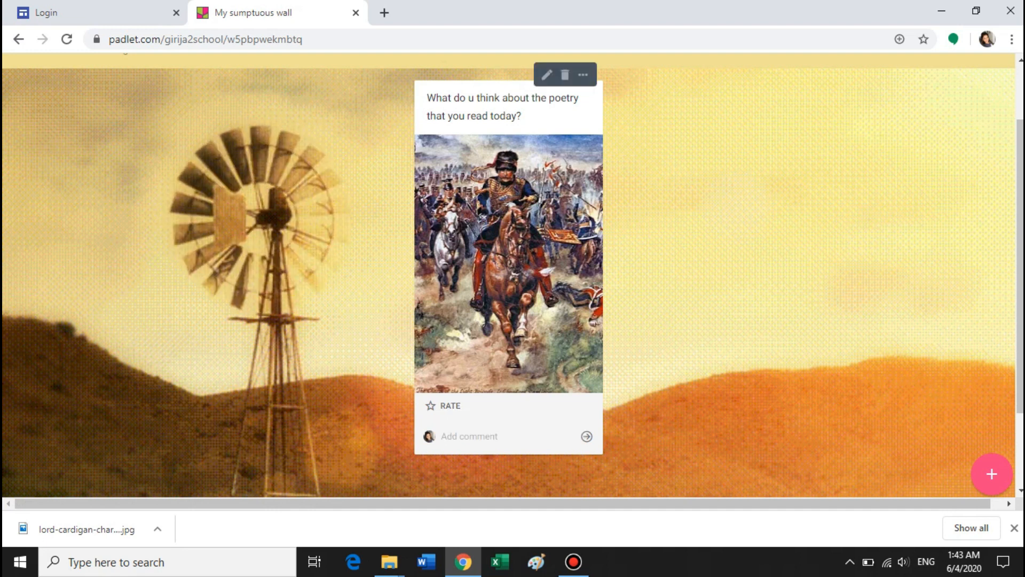
pyautogui.click(449, 406)
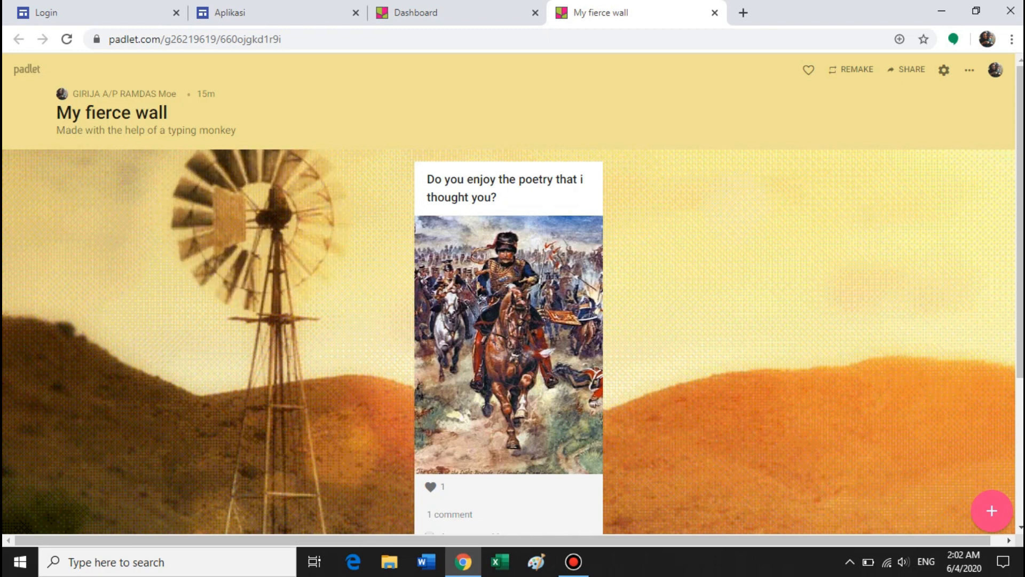
pyautogui.moveTo(911, 69)
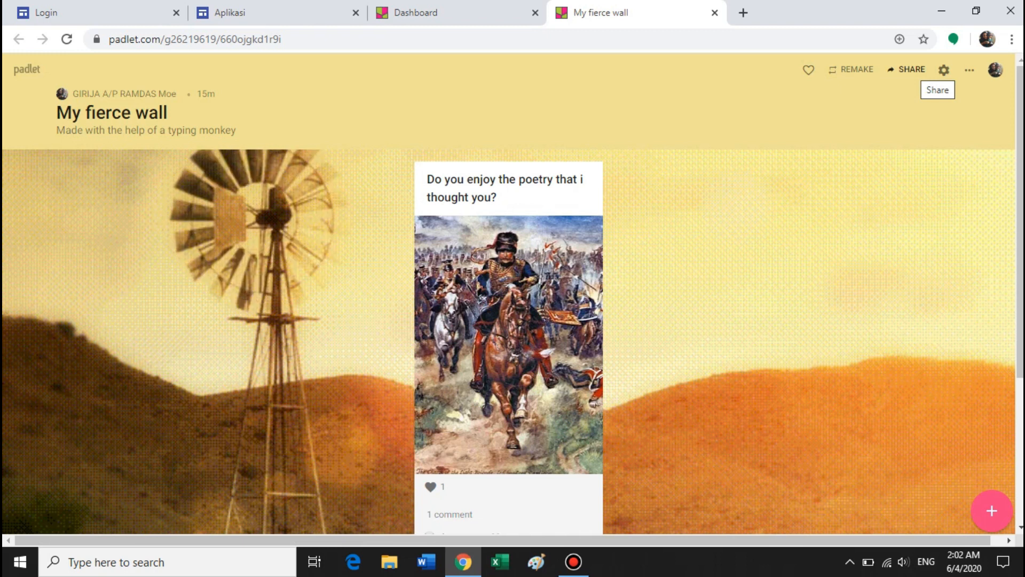
# - Share the wall via 'Share on Google Classroom' from the Share panel
pyautogui.click(908, 70)
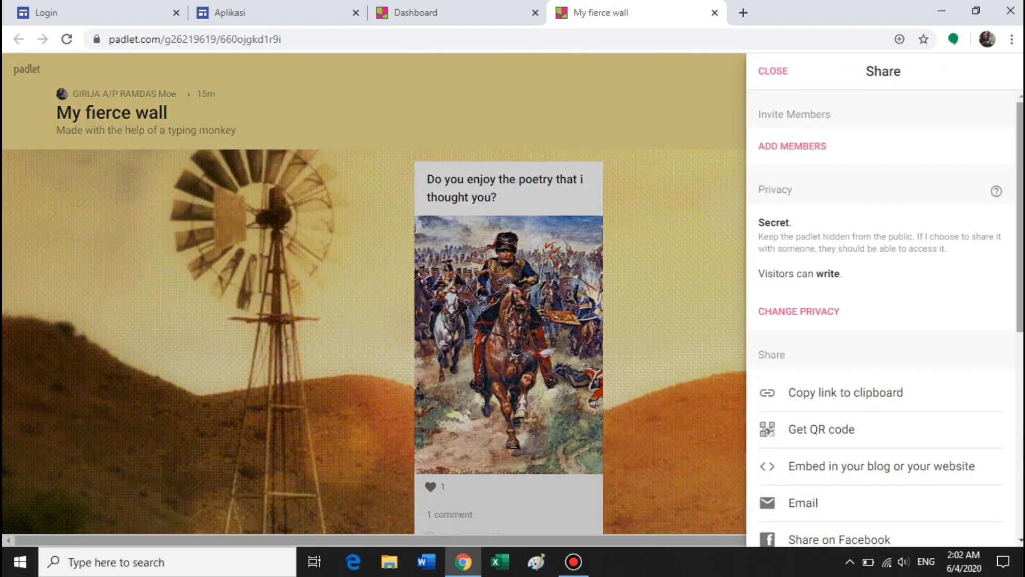
pyautogui.scroll(-3)
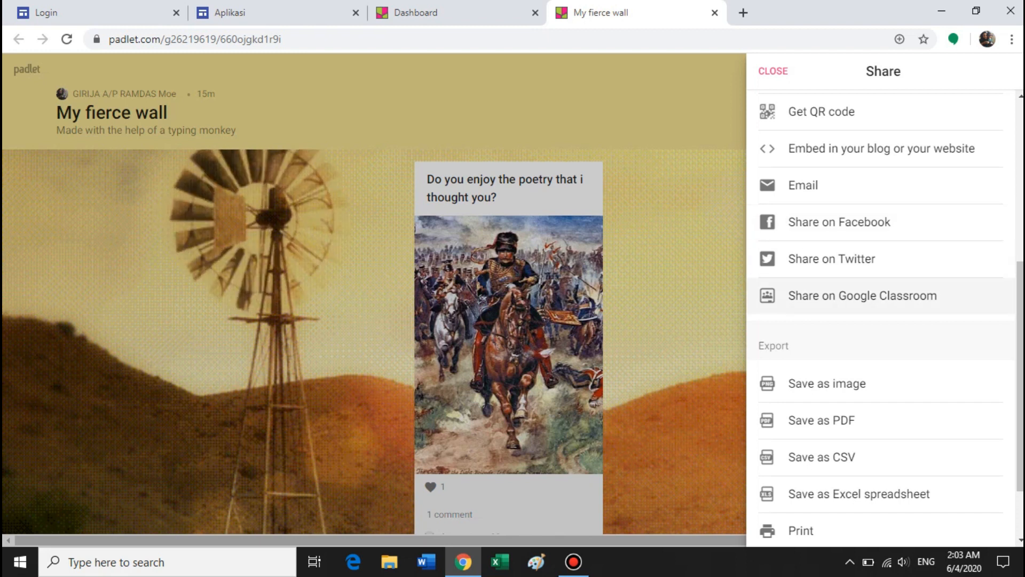
pyautogui.click(862, 295)
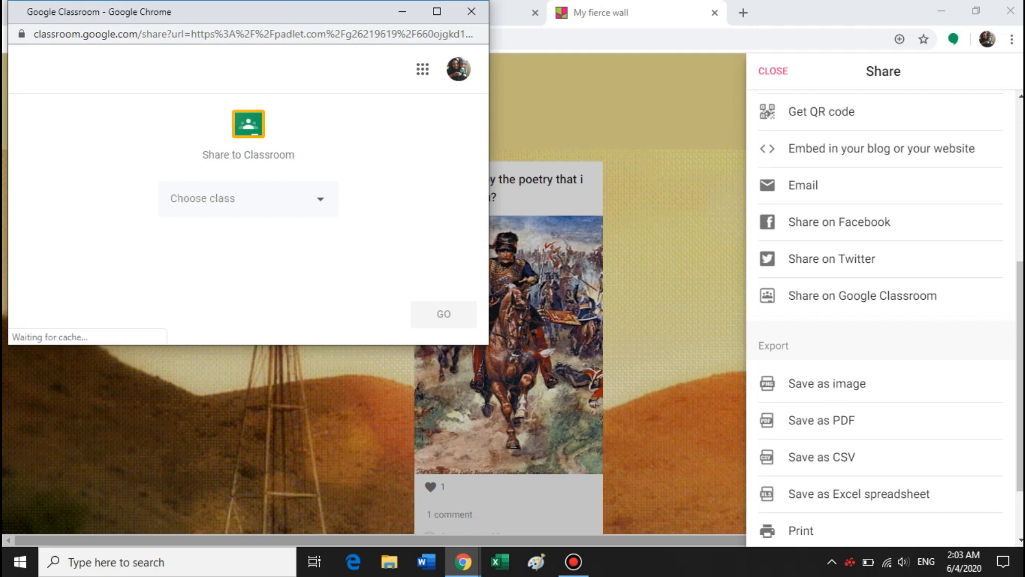
# - Share to class 3V as 'Create assignment' and continue with GO
pyautogui.click(249, 199)
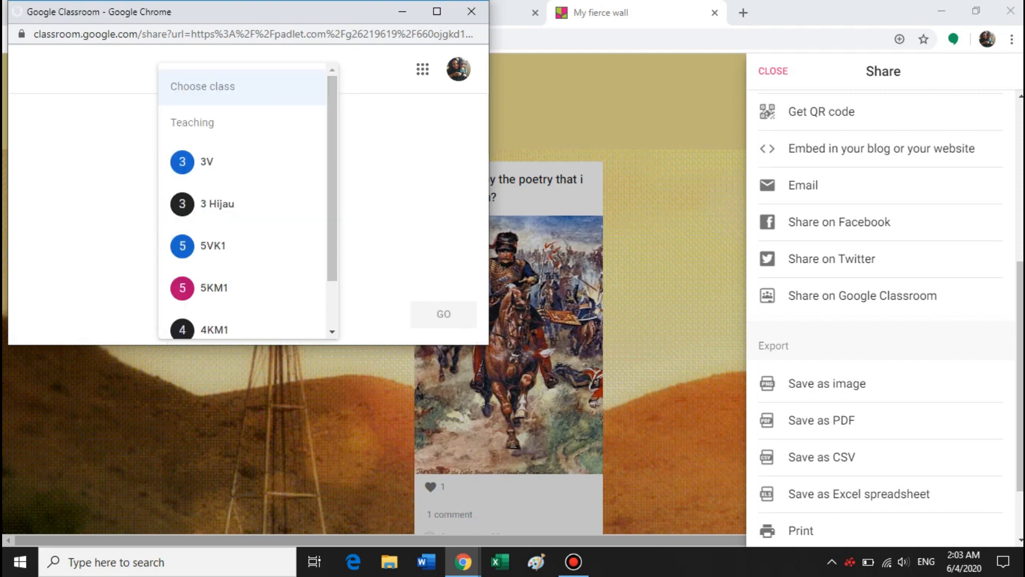
pyautogui.scroll(-3)
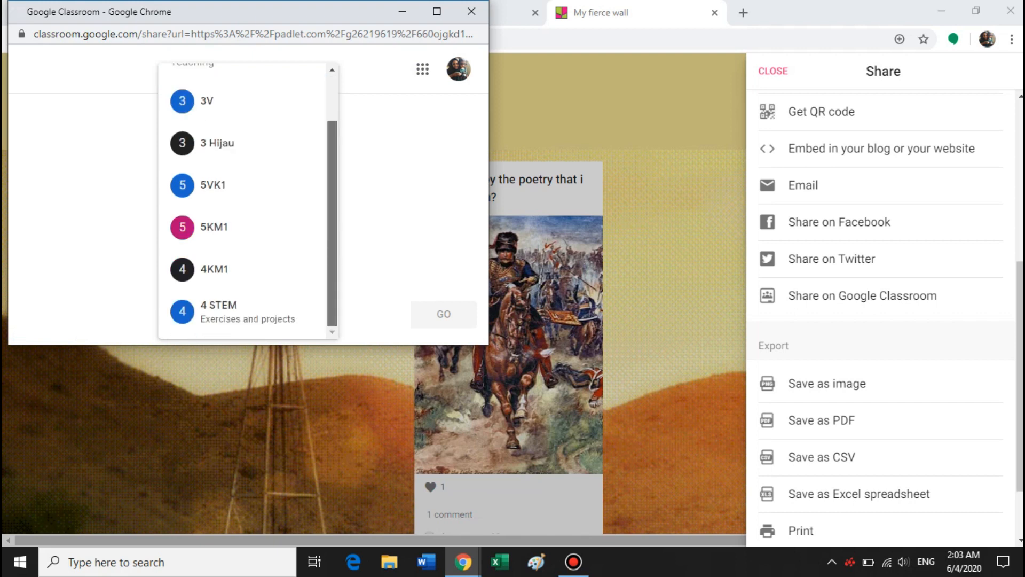
pyautogui.click(217, 147)
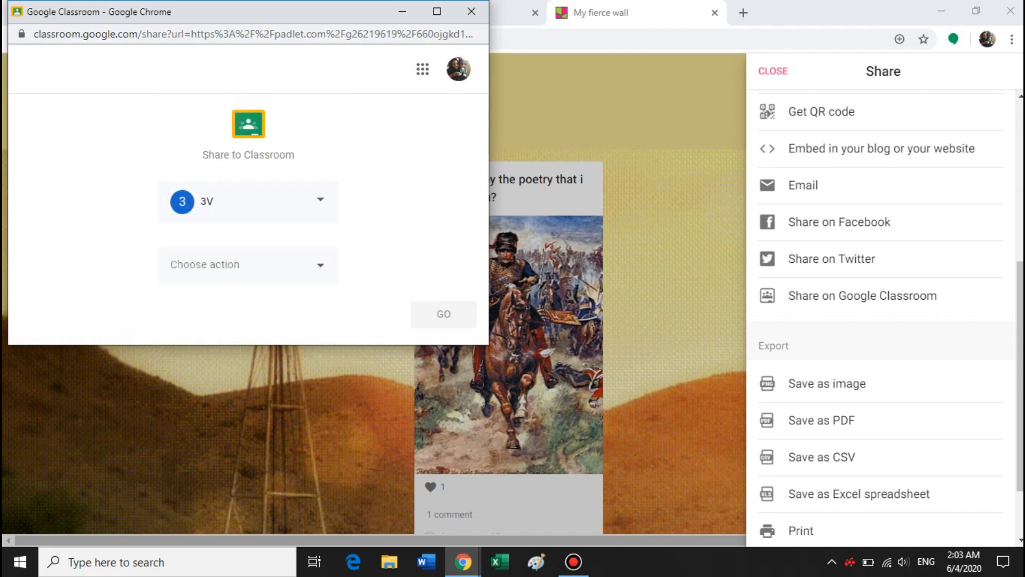
pyautogui.click(247, 264)
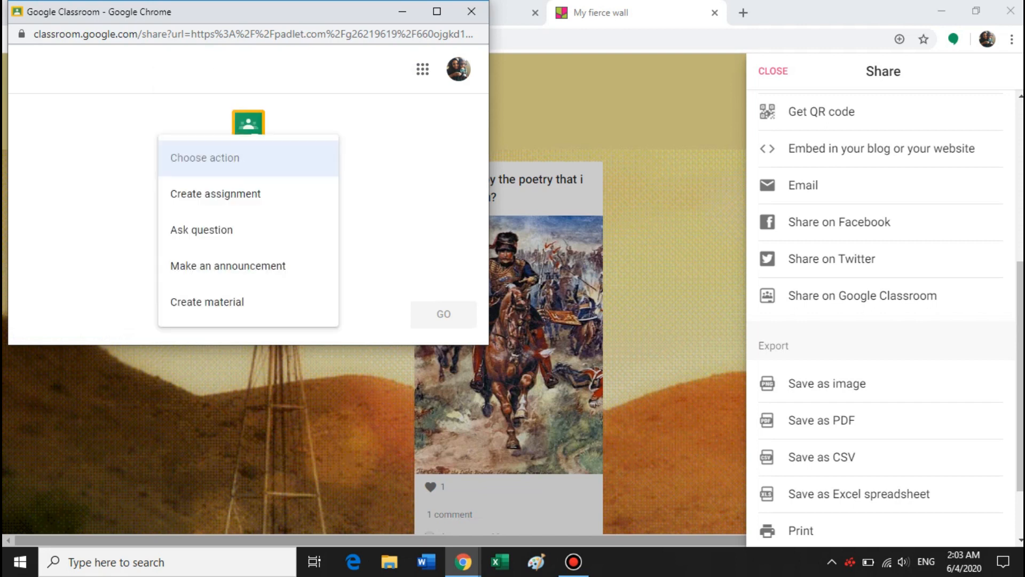
pyautogui.click(214, 193)
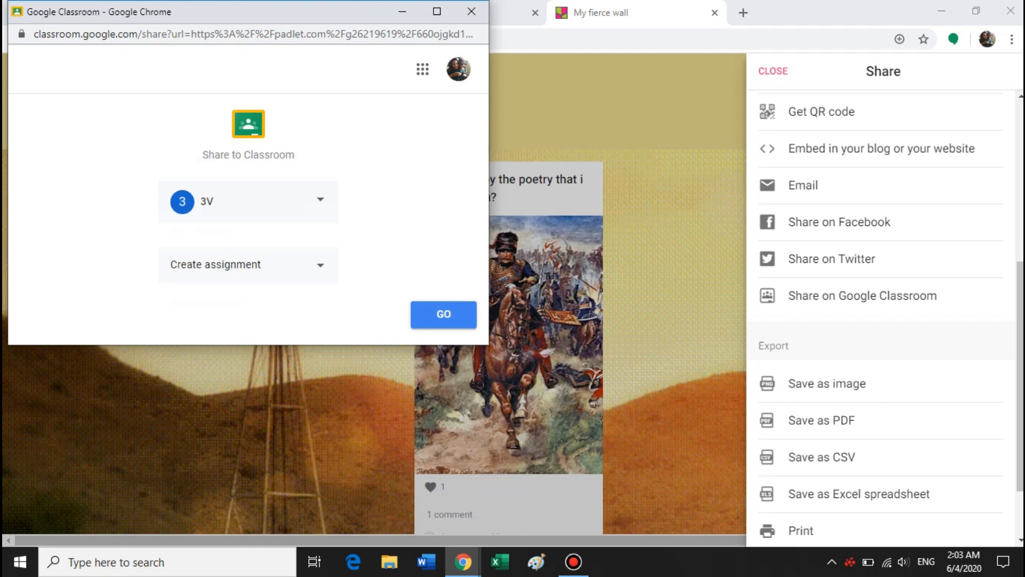
pyautogui.click(443, 314)
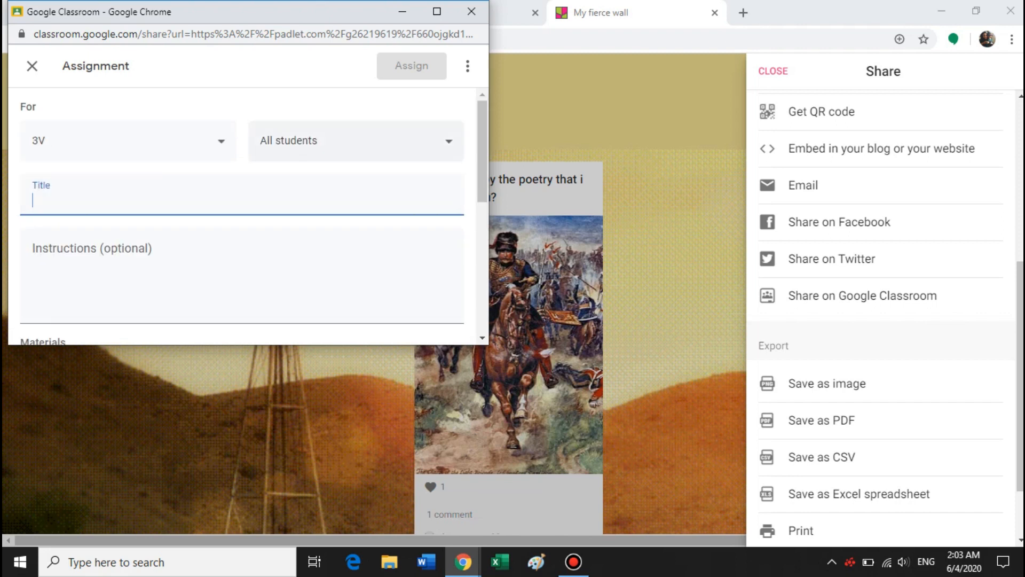
# - Title the assignment 'Feedback on Poetry'
pyautogui.scroll(-3)
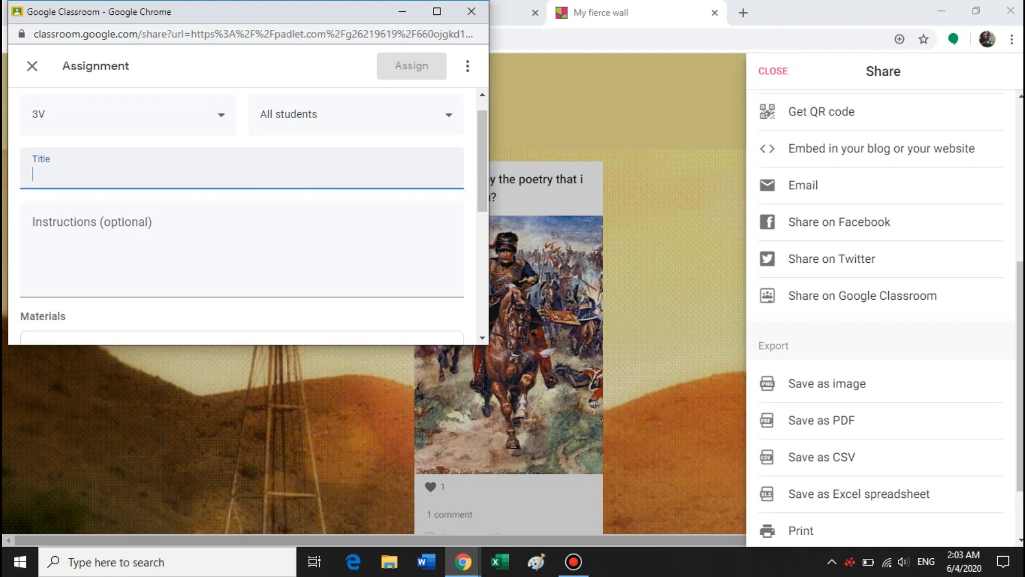
pyautogui.write('F')
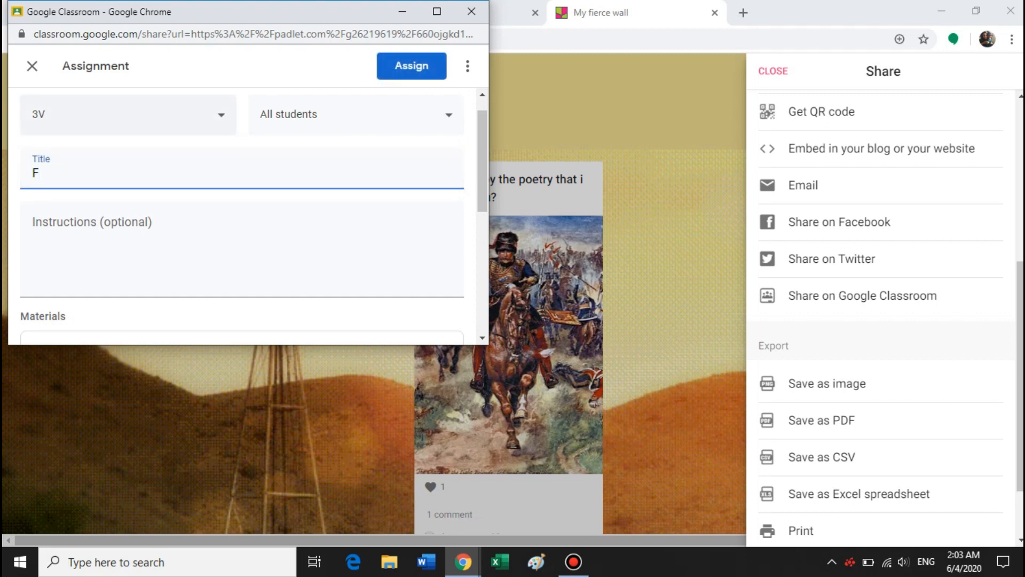
pyautogui.write('eedback on P')
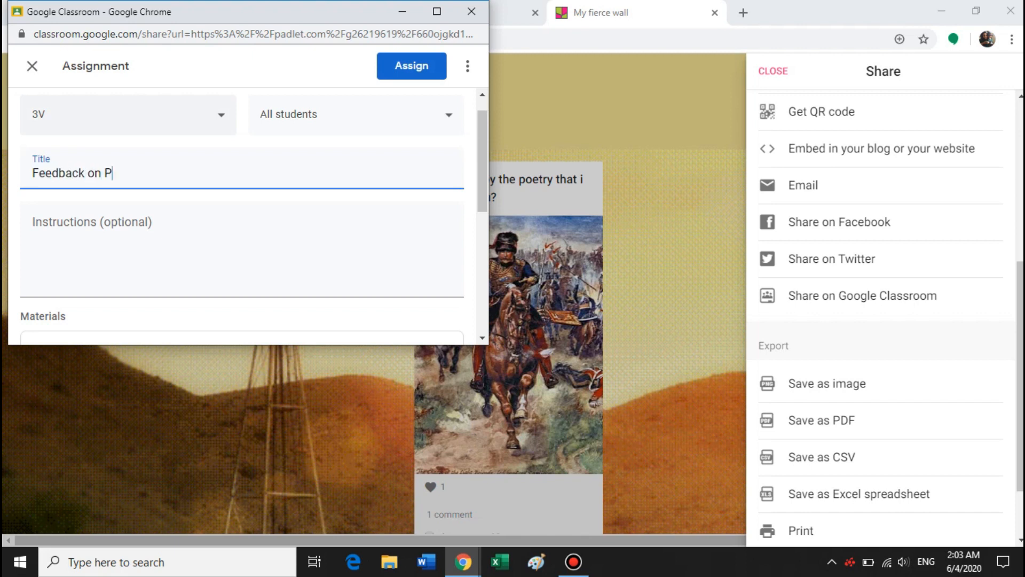
pyautogui.write('oetry')
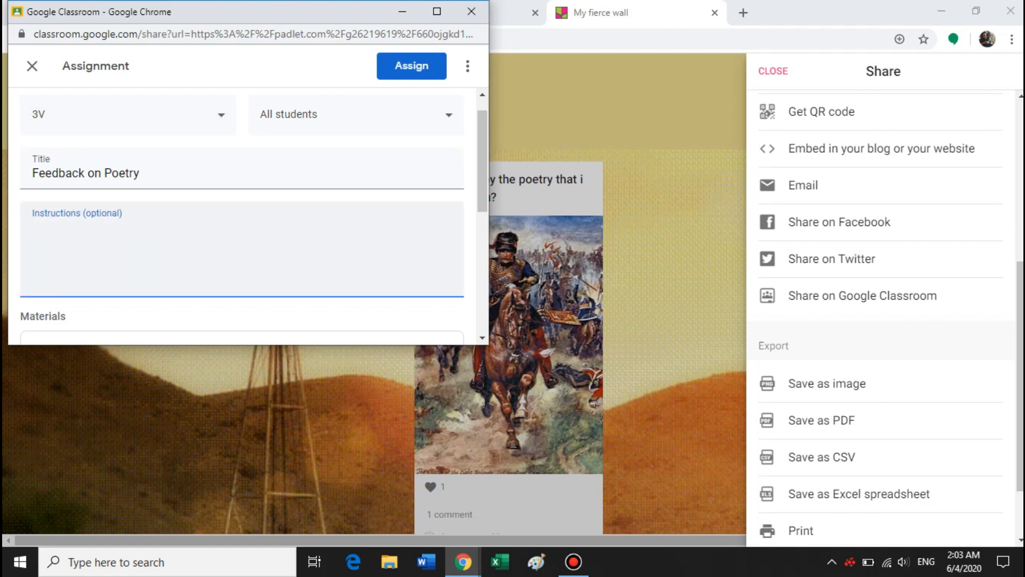
# - Write instructions: 'Click on the link and give me your feedback on the poem we discussed today'
pyautogui.write('C')
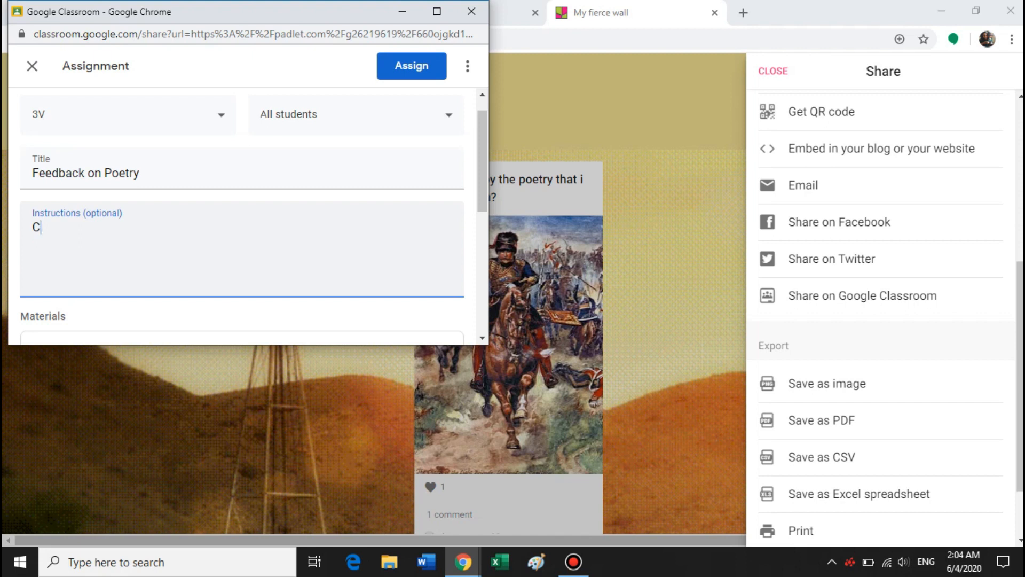
pyautogui.write('lick on')
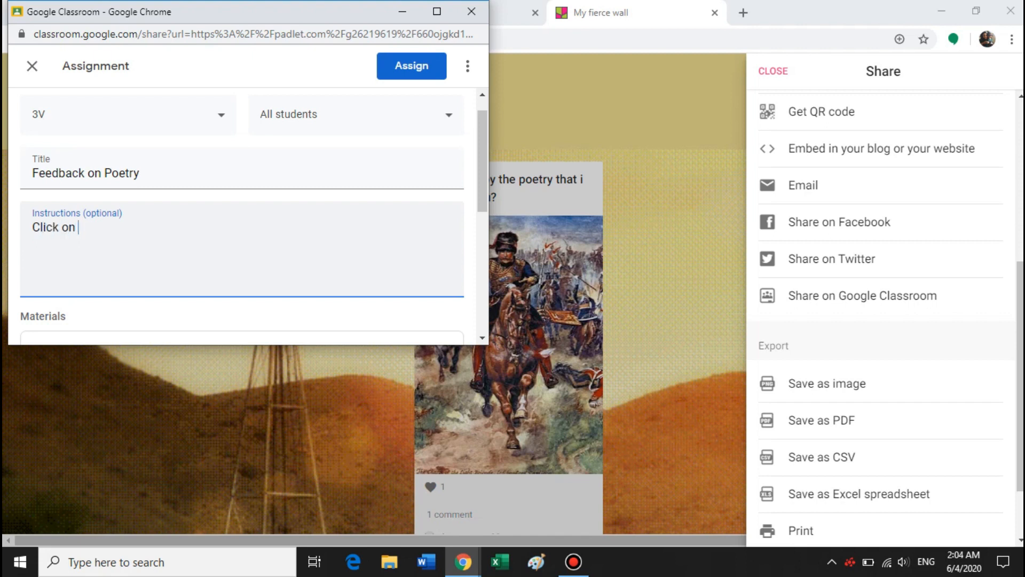
pyautogui.write('the link')
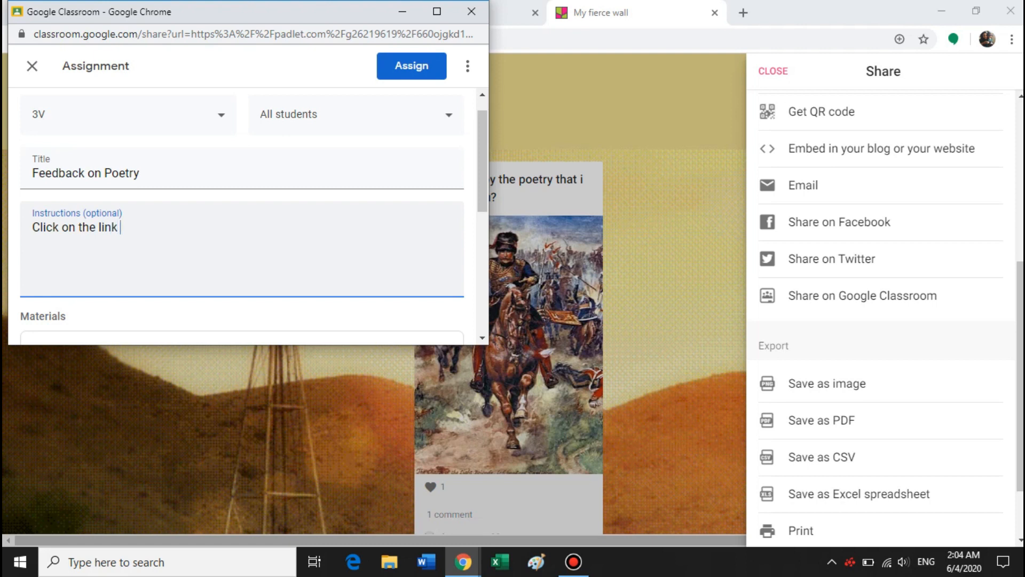
pyautogui.write('and')
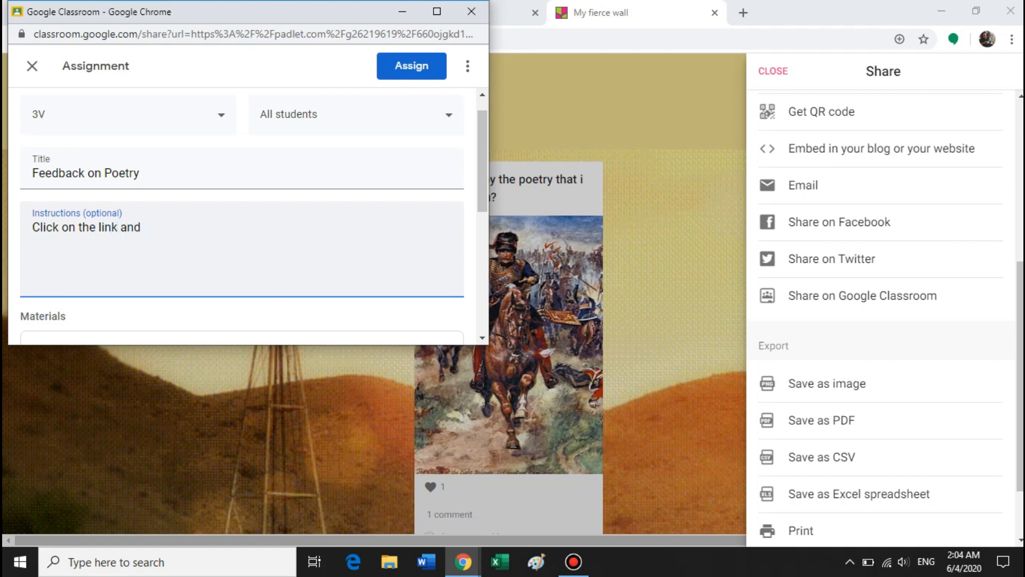
pyautogui.write('give')
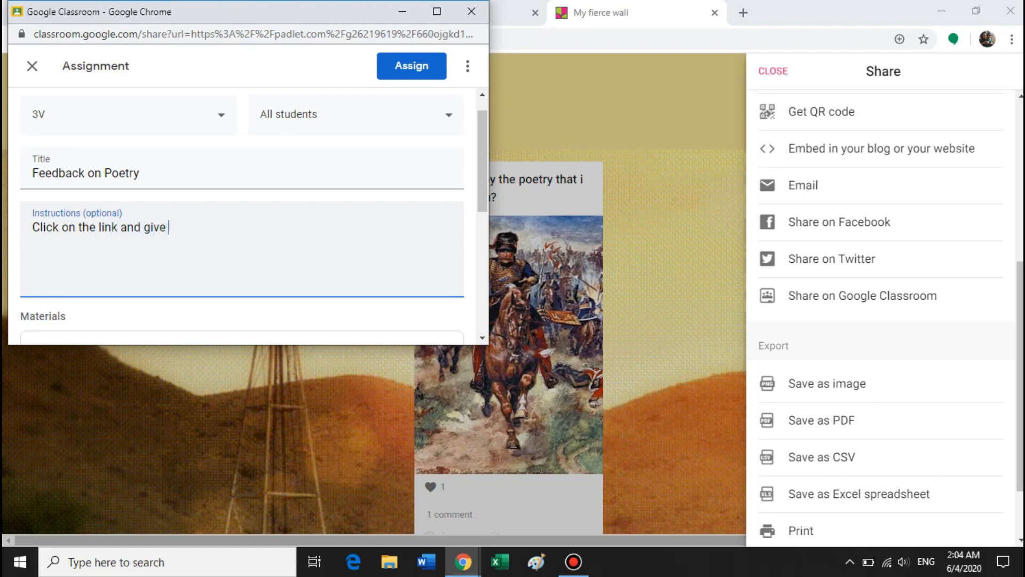
pyautogui.write('me')
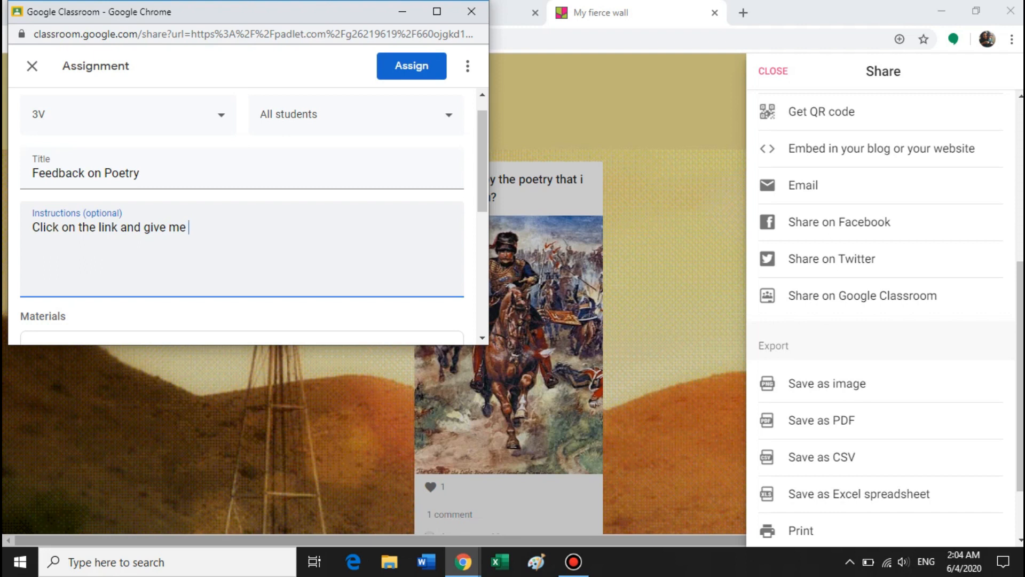
pyautogui.write('your')
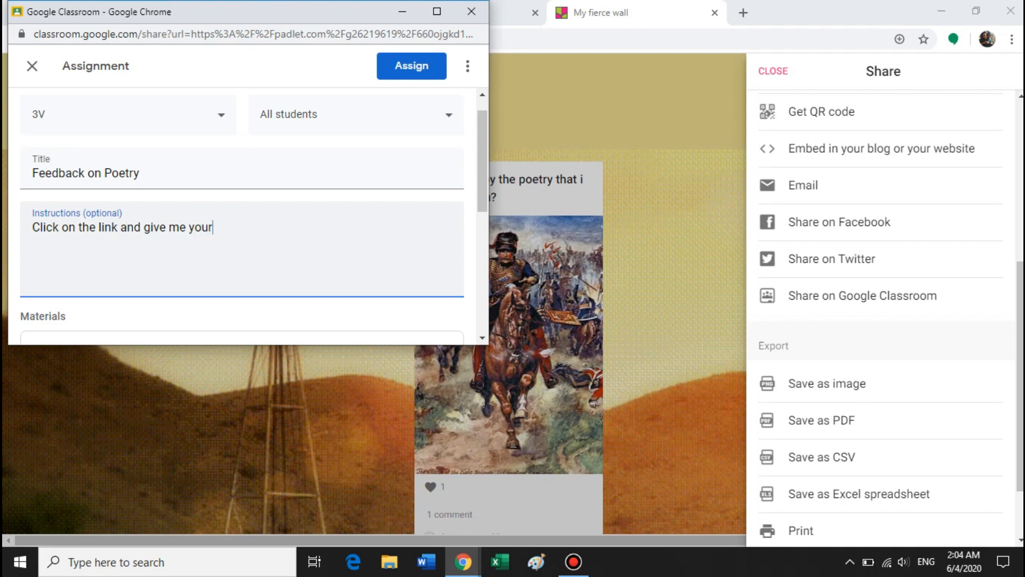
pyautogui.write('feedback on')
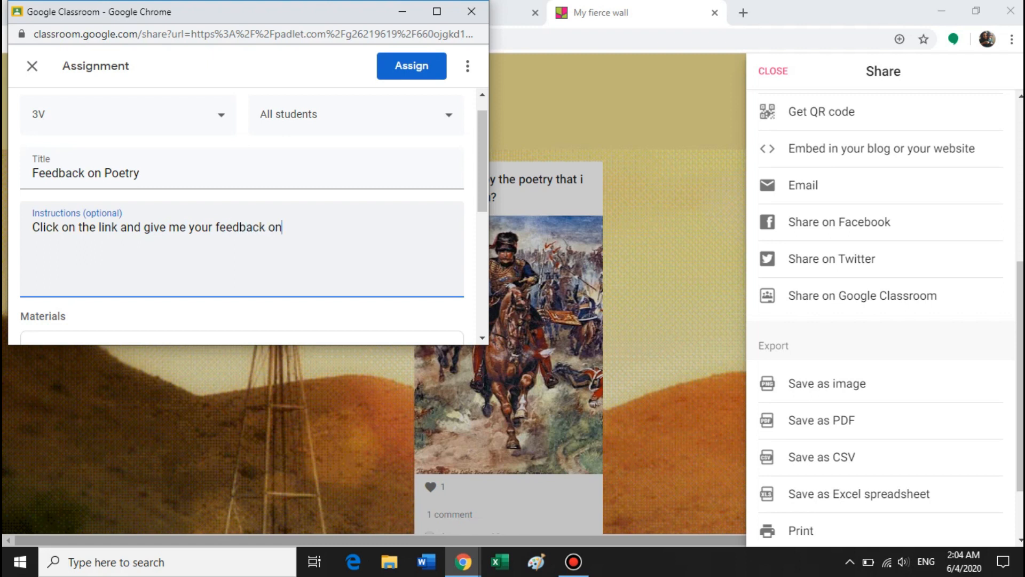
pyautogui.write('the poen')
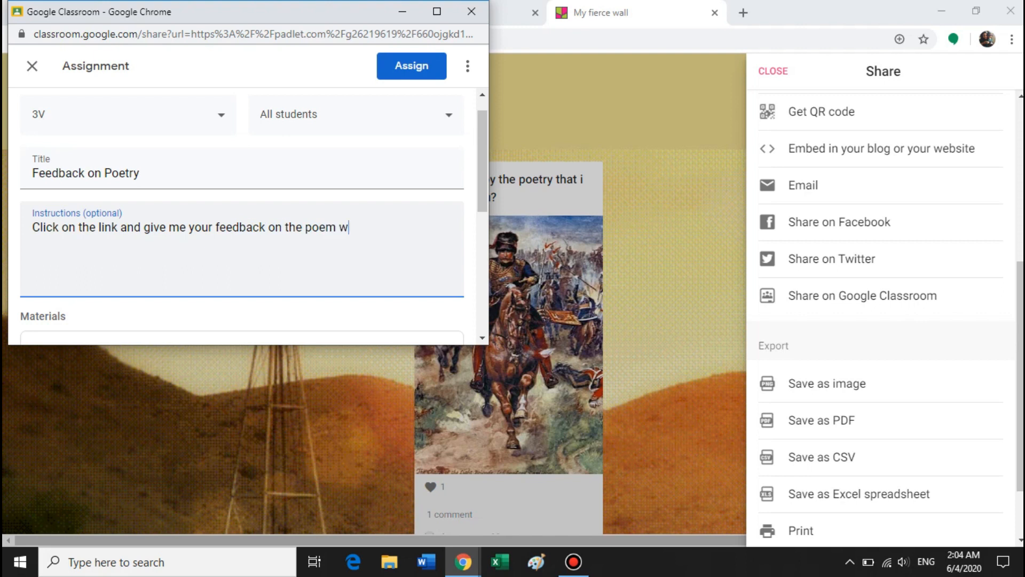
pyautogui.write('e discuss')
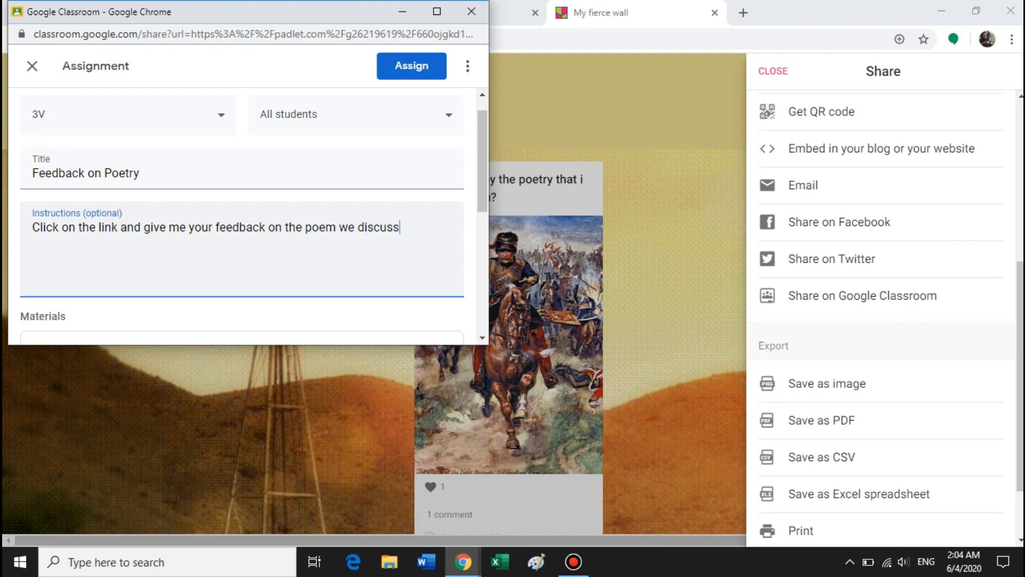
pyautogui.write('ed tod')
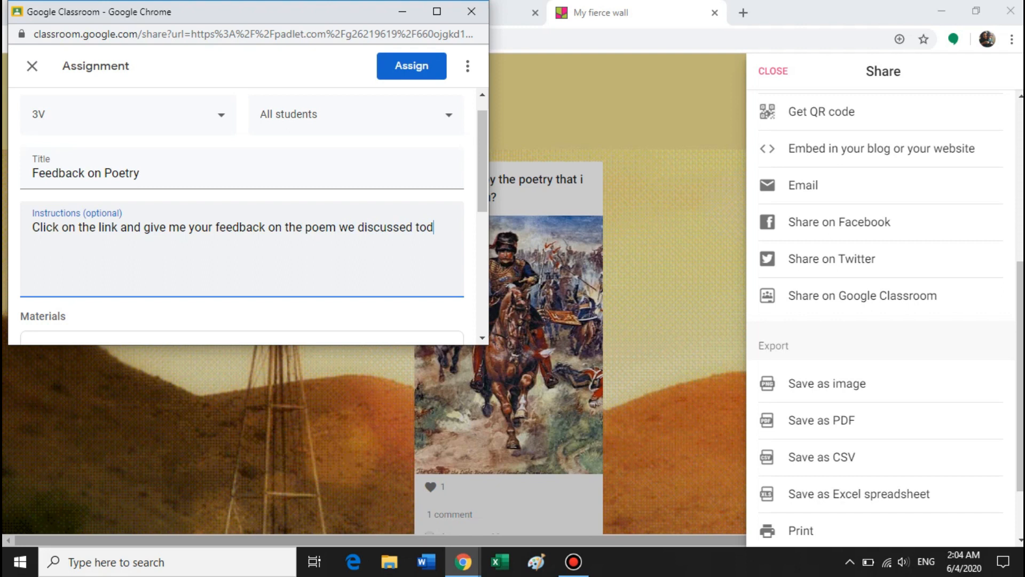
pyautogui.write('ay')
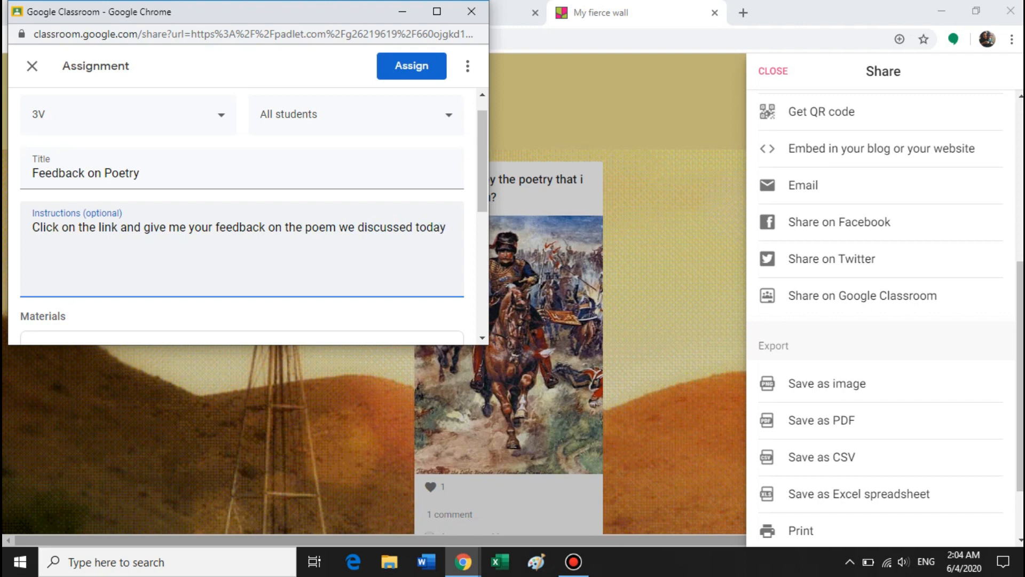
pyautogui.scroll(-3)
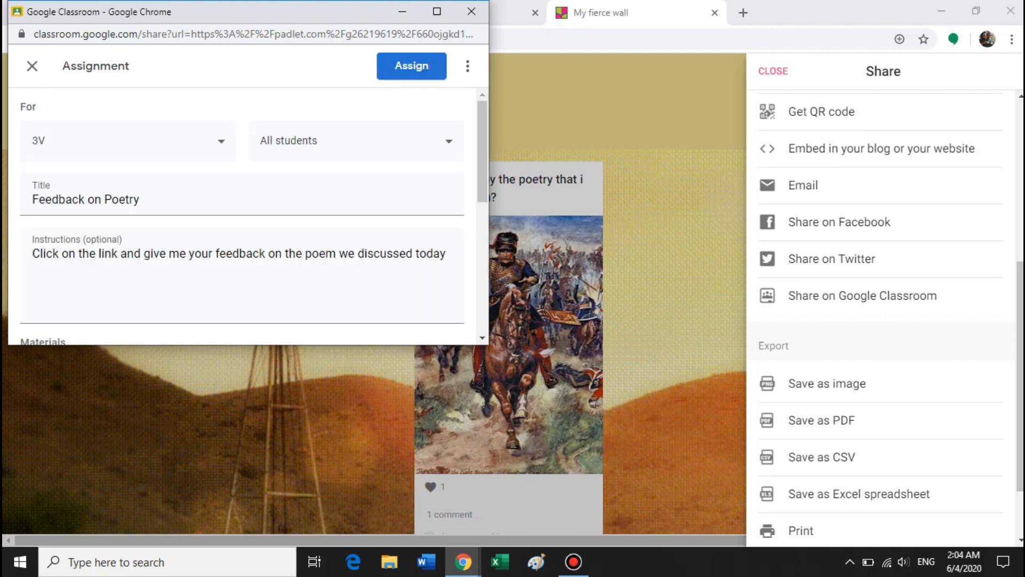
# - Set the Feedback on Poetry assignment's due date to Apr 14, 2020 and assign it
pyautogui.scroll(-3)
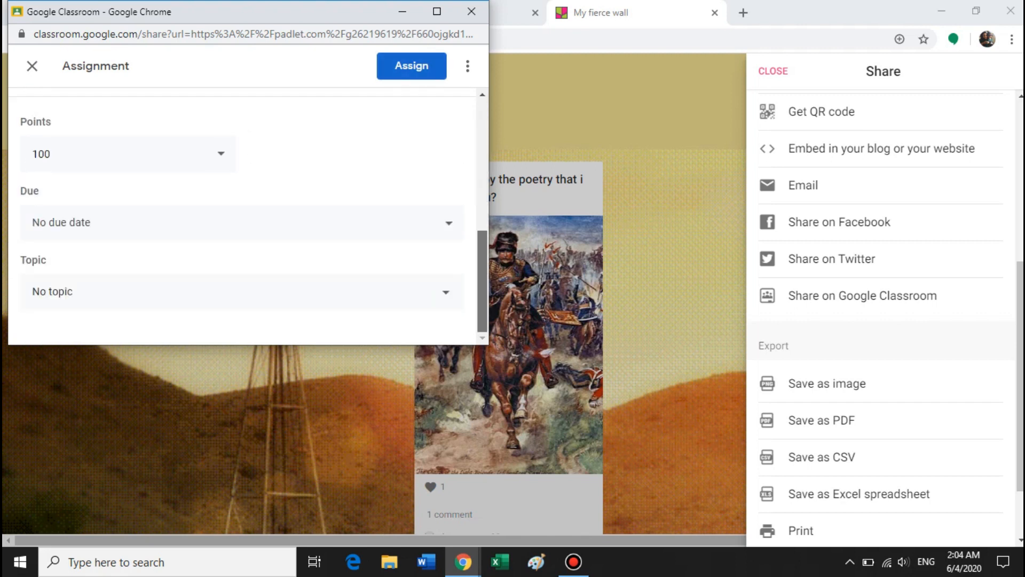
pyautogui.click(241, 223)
pyautogui.write('Apr 14, 2020')
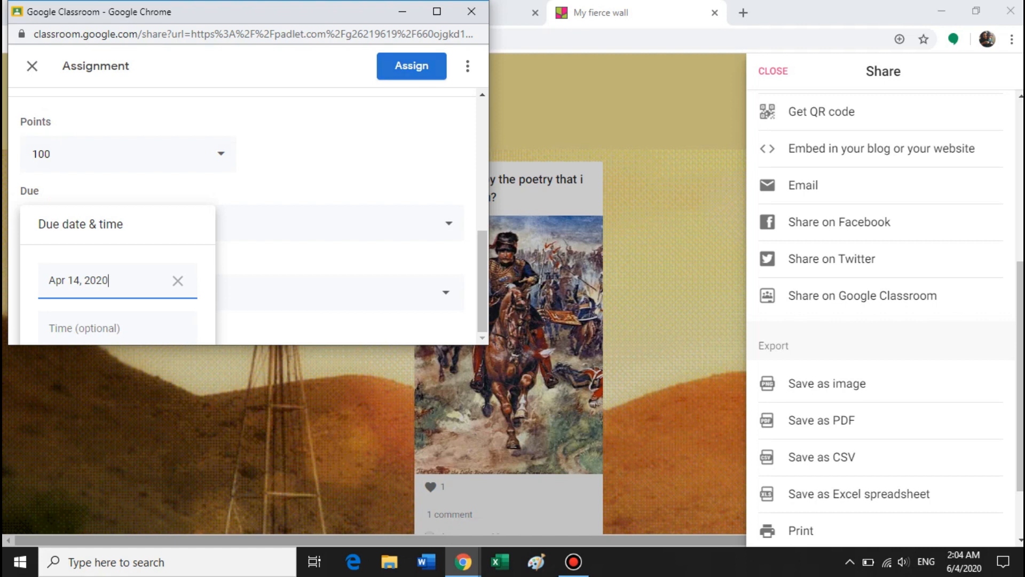
pyautogui.click(410, 66)
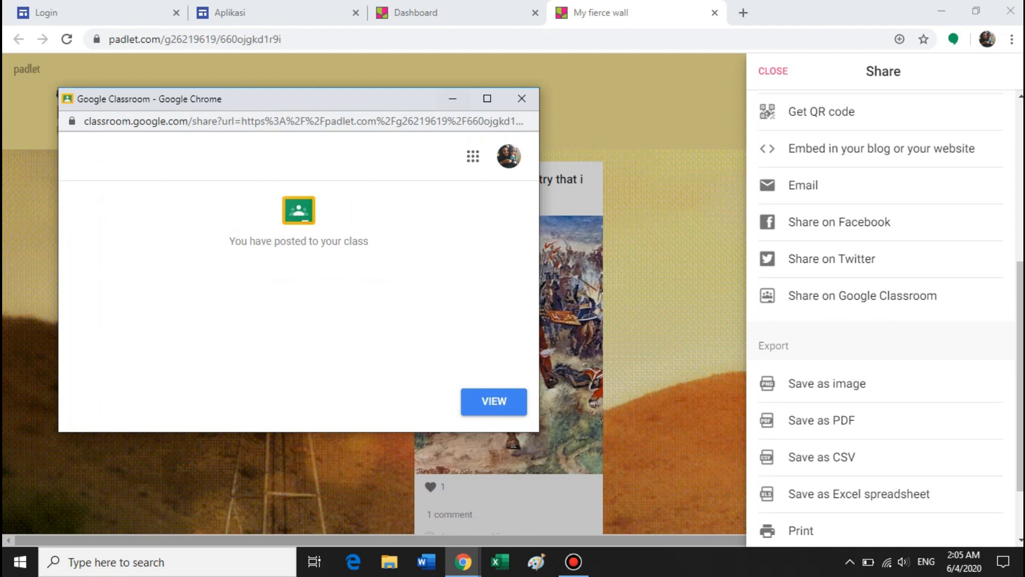
pyautogui.moveTo(453, 100)
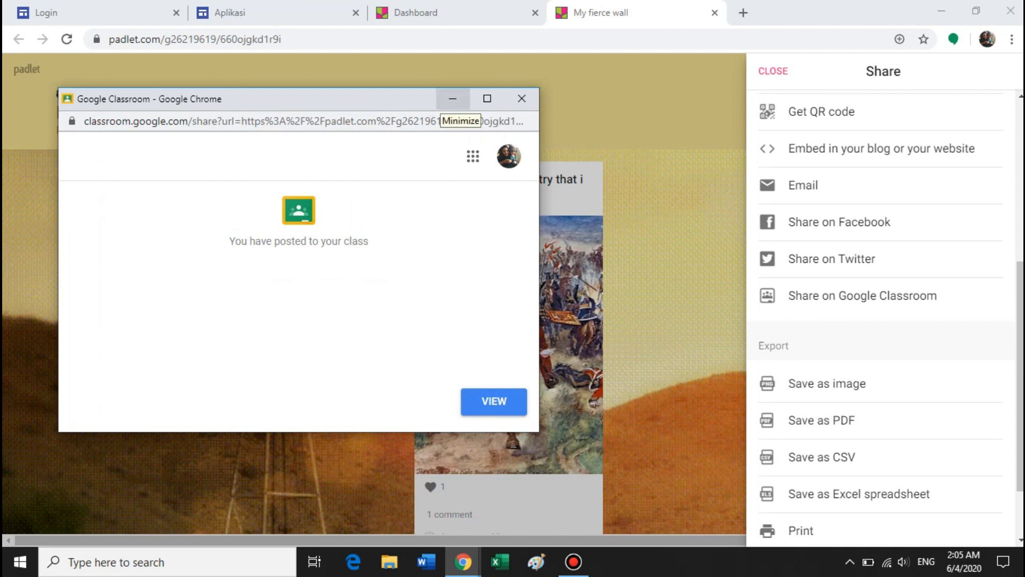